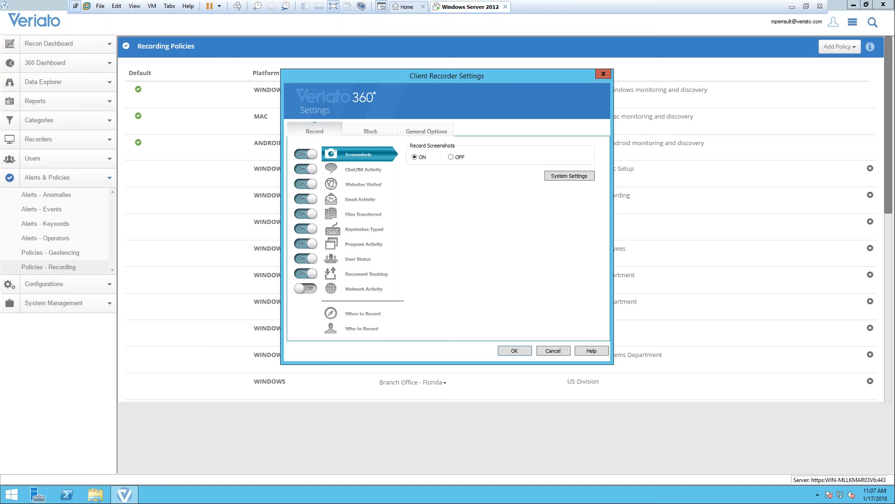
mouse_move(371, 175)
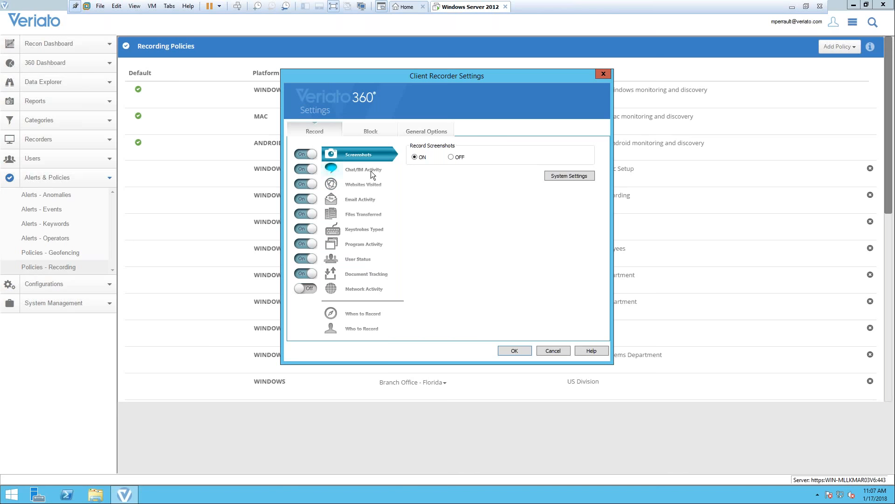
Review the Chat/IM, Websites Visited, Email, Files Transferred and Keystroke recording options
click(358, 169)
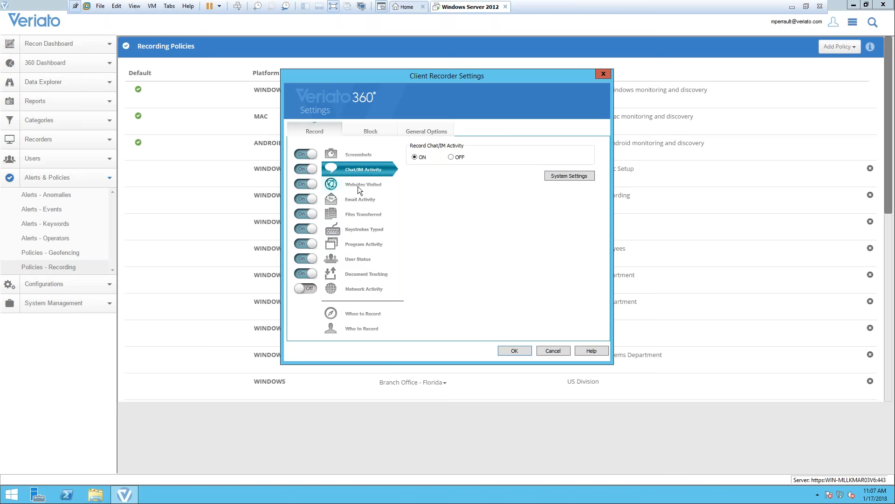
click(363, 183)
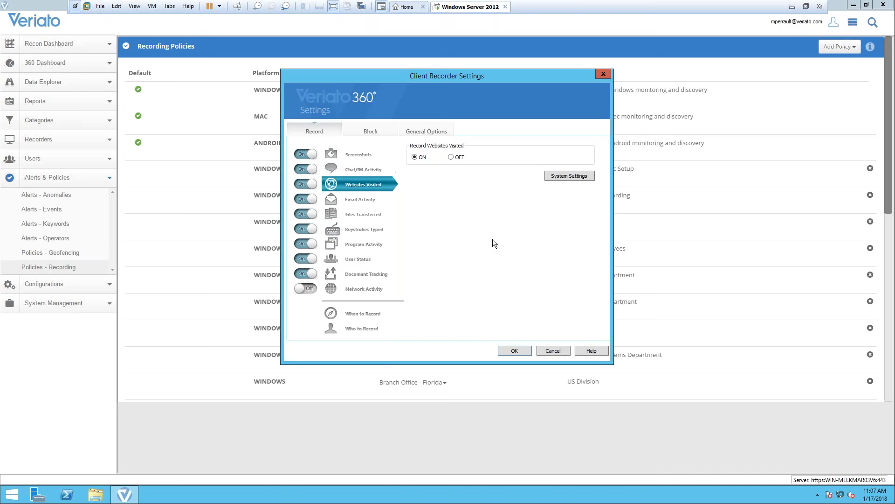
click(360, 199)
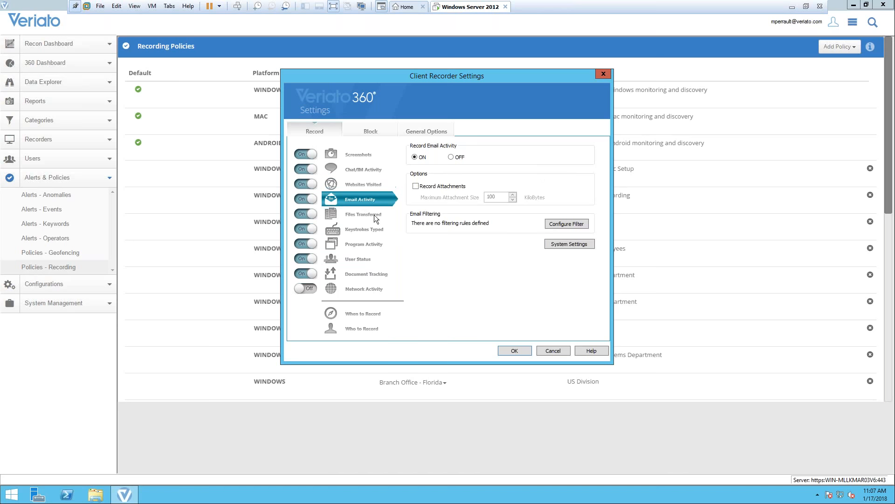
click(363, 214)
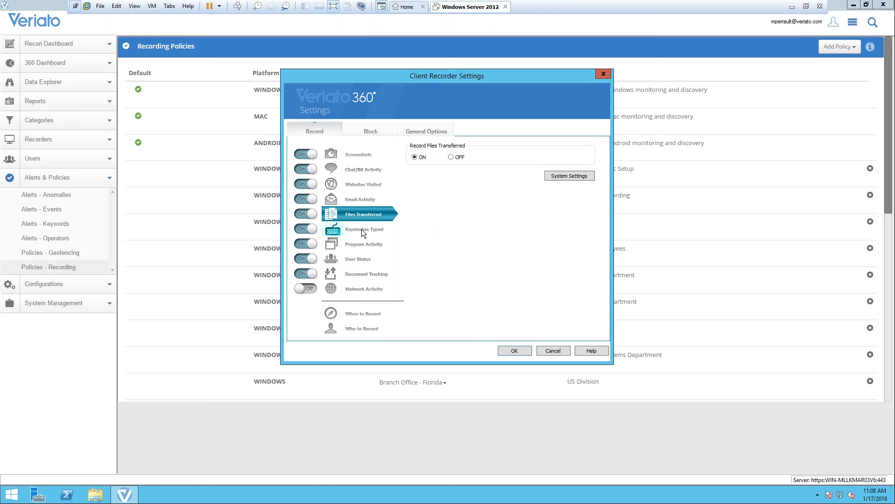
click(364, 230)
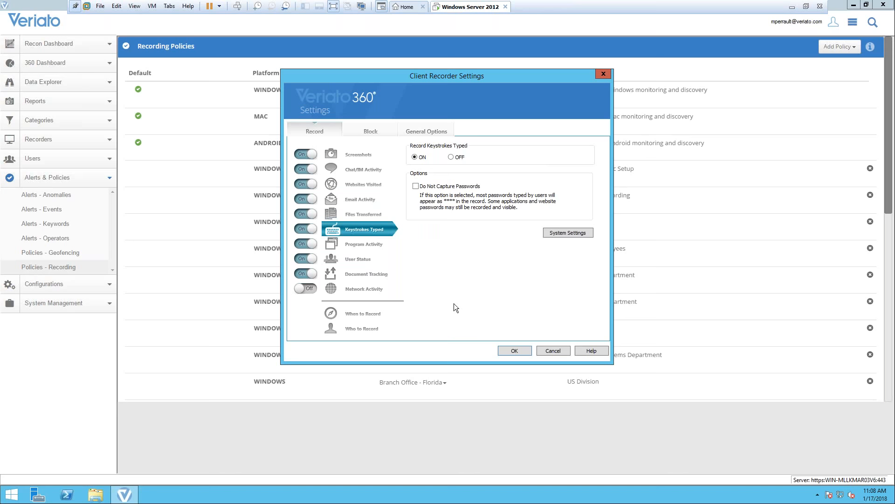
mouse_move(411, 276)
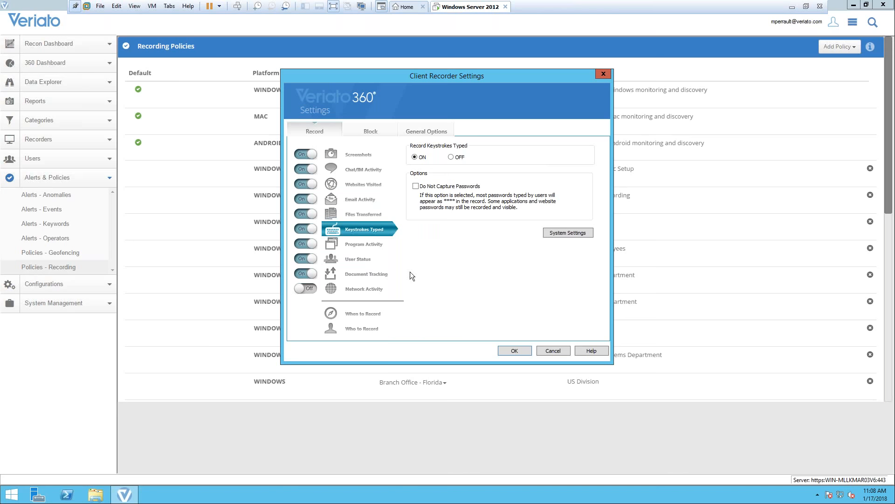
Review Program Activity, User Status and Document Tracking options, then cancel without saving
click(364, 243)
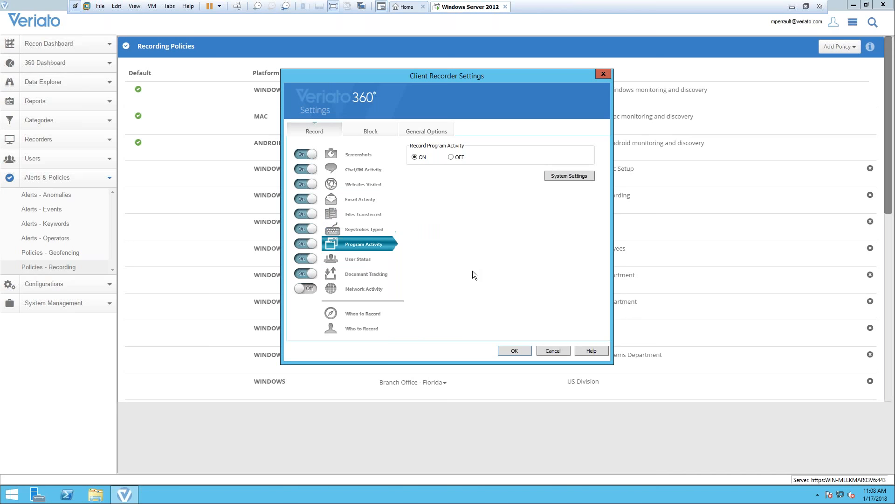
mouse_move(370, 275)
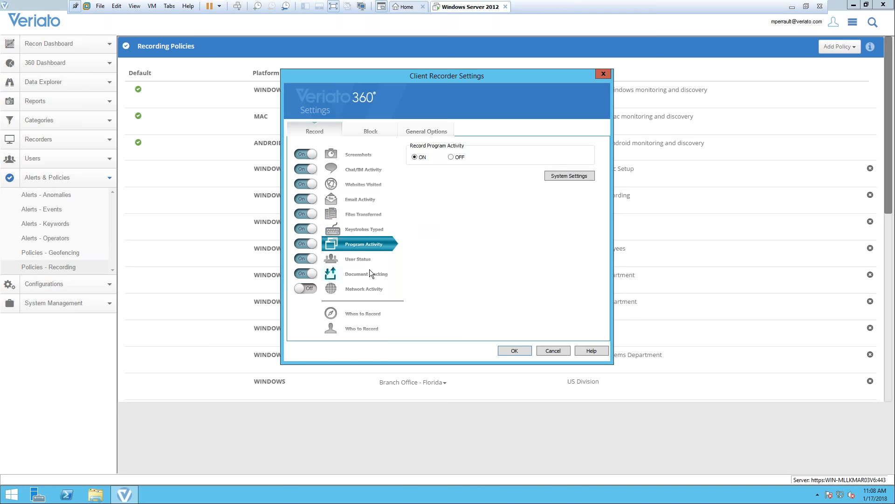
click(359, 258)
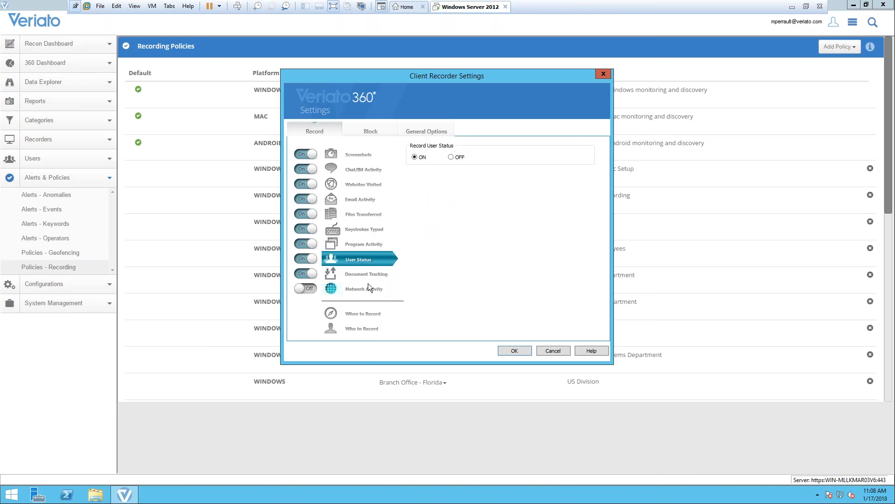
click(366, 273)
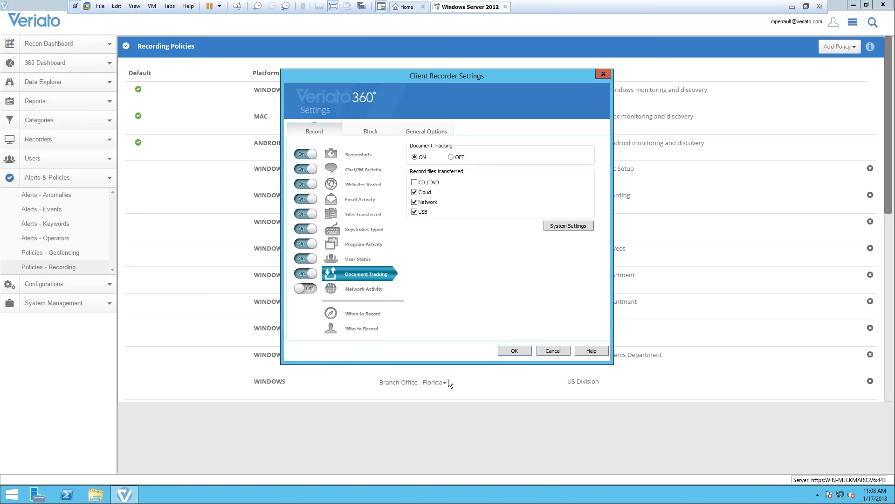
mouse_move(436, 298)
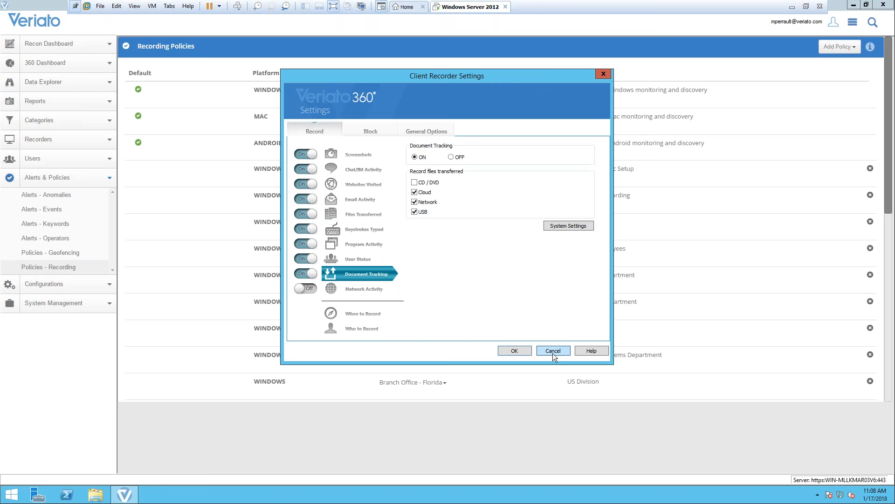
click(552, 350)
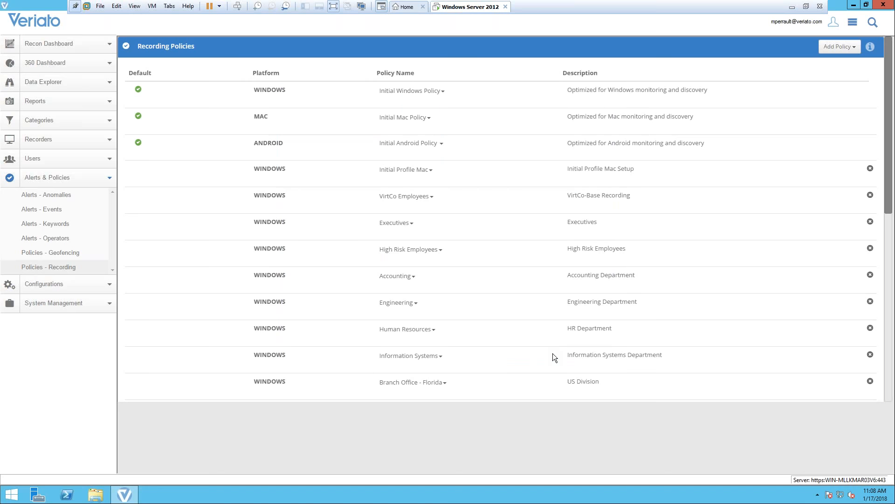
Scroll the Recording Policies list to show the Japan, New York and Spain branch office entries
scroll(down, 3)
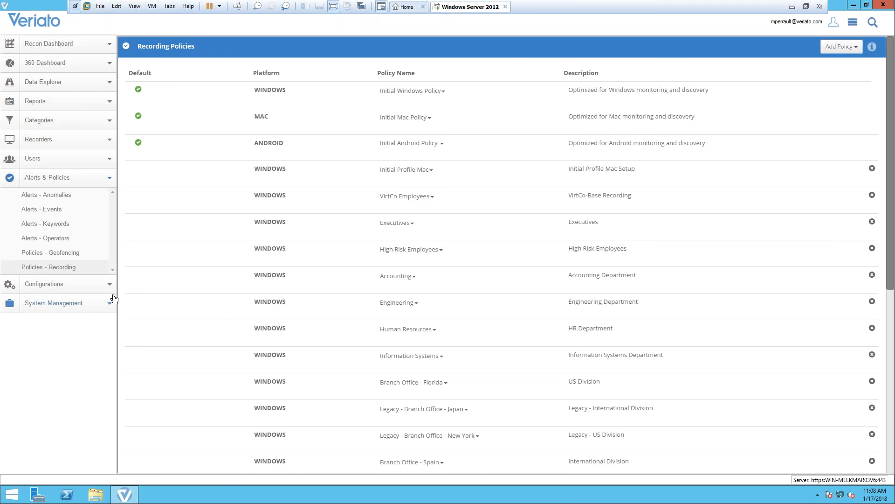
mouse_move(44, 238)
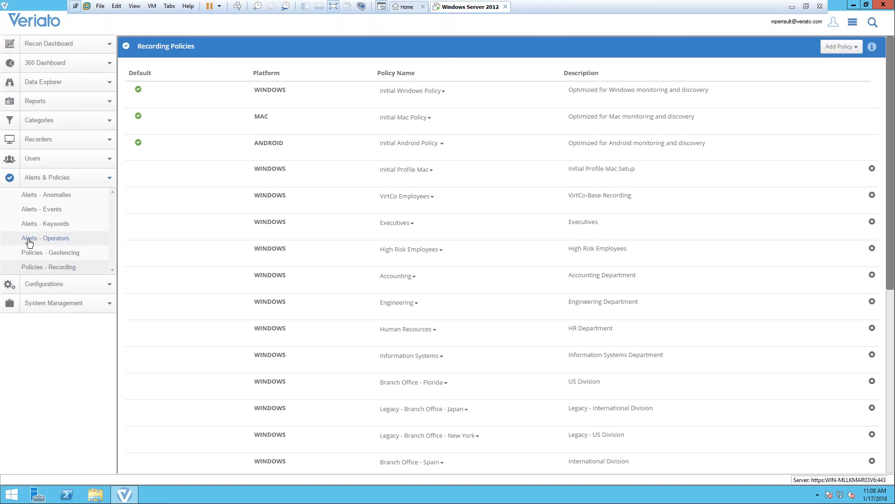
mouse_move(45, 213)
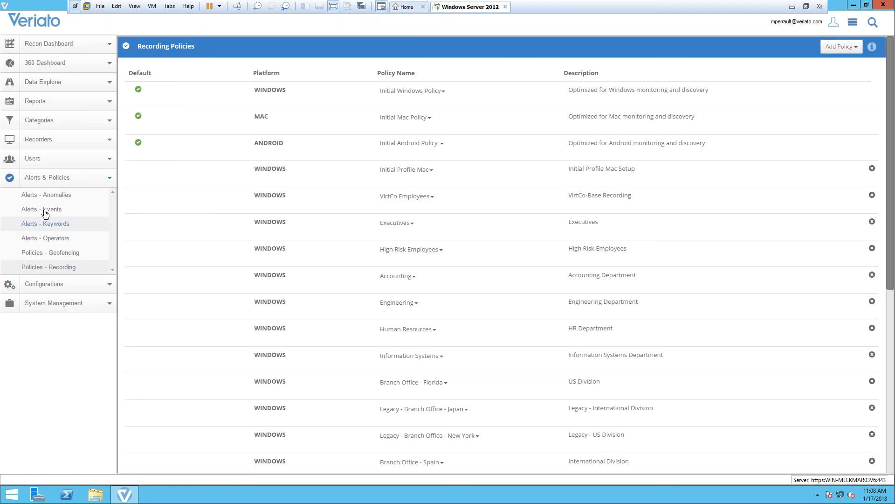
mouse_move(35, 248)
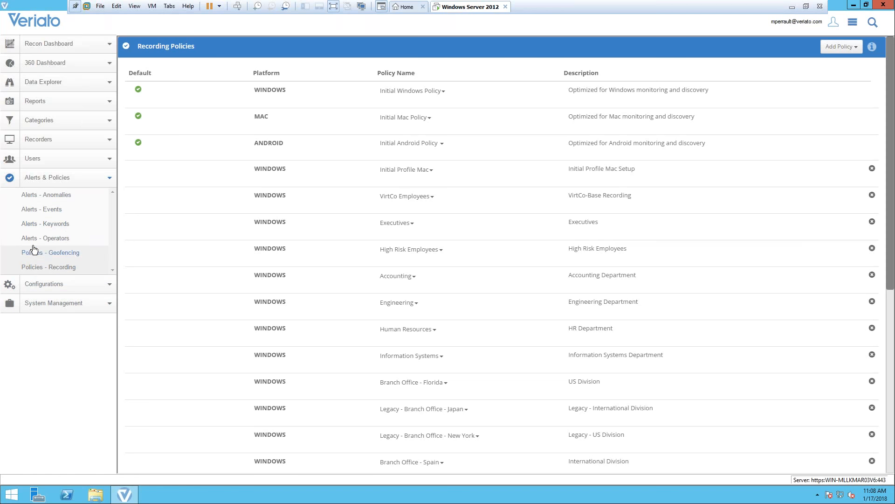
mouse_move(45, 237)
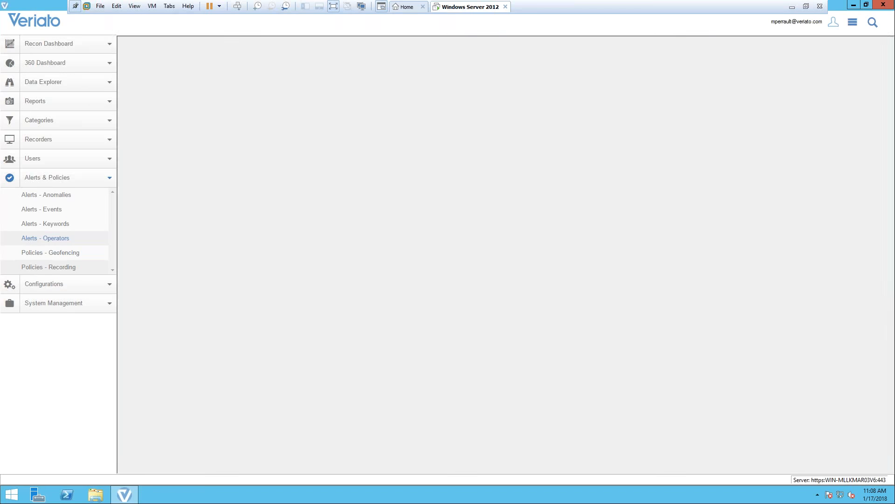
Go to Alert Operators, then to the Alerts - Keywords page listing three keyword alerts
click(45, 238)
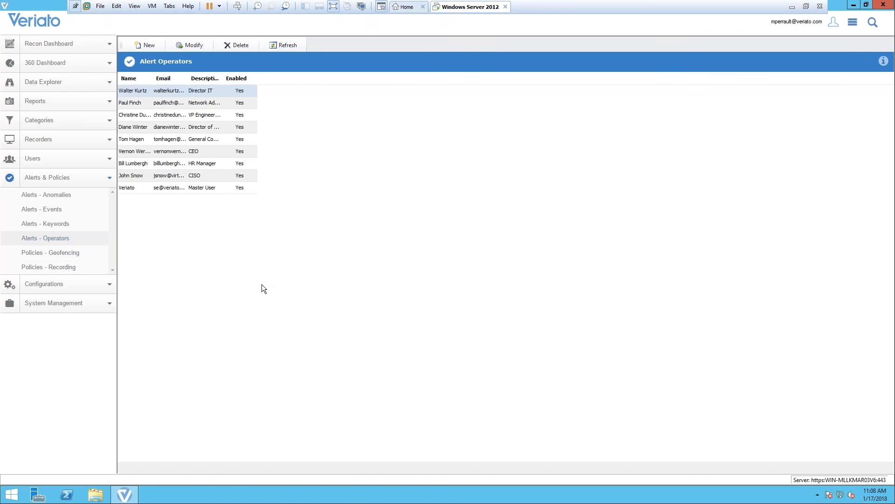
click(45, 223)
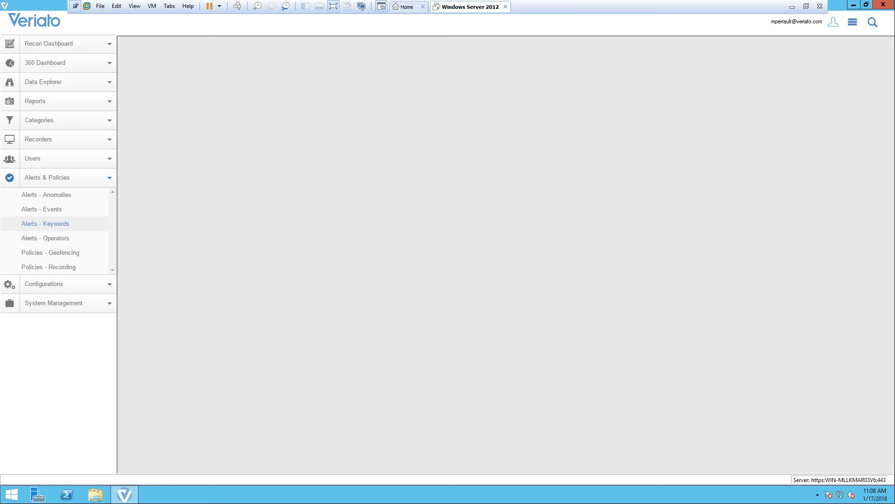
click(45, 223)
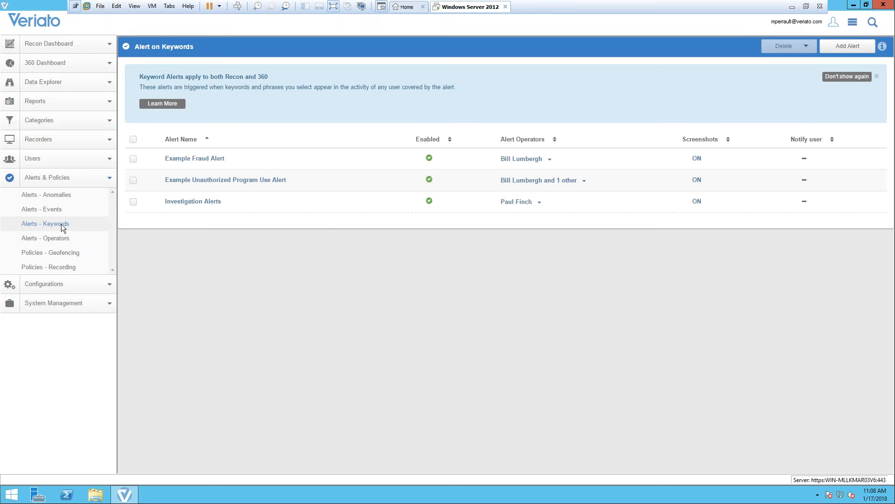
mouse_move(239, 179)
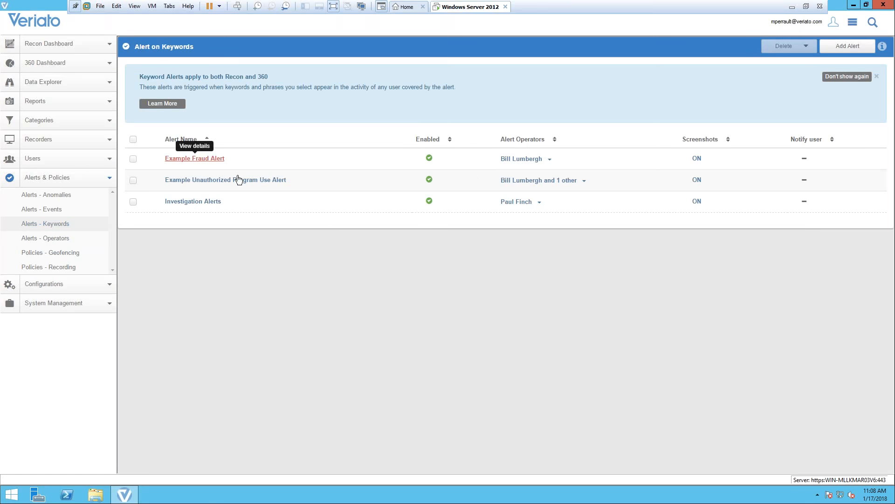
Review Example Fraud Alert's users, keyword categories and action settings, then close the editor
click(194, 158)
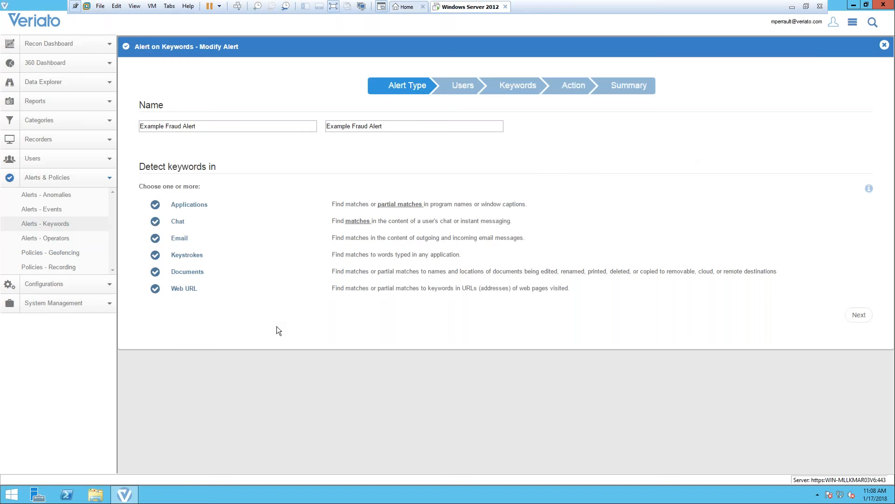
mouse_move(207, 331)
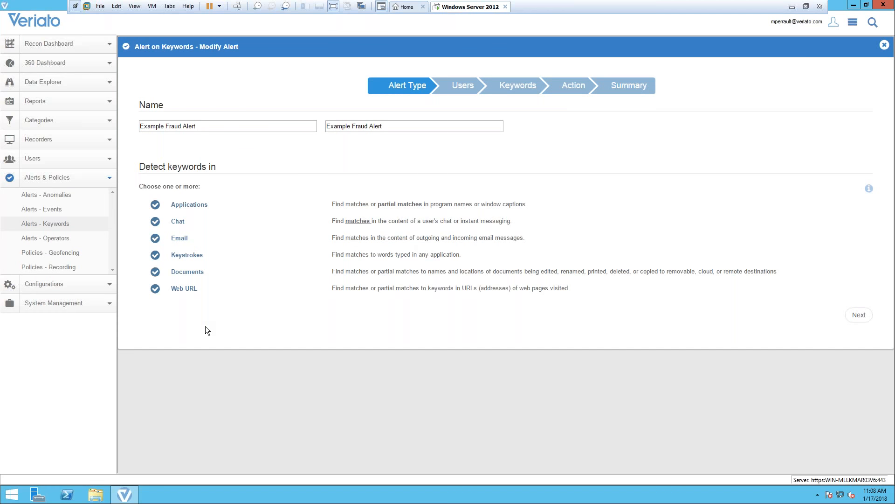
mouse_move(276, 289)
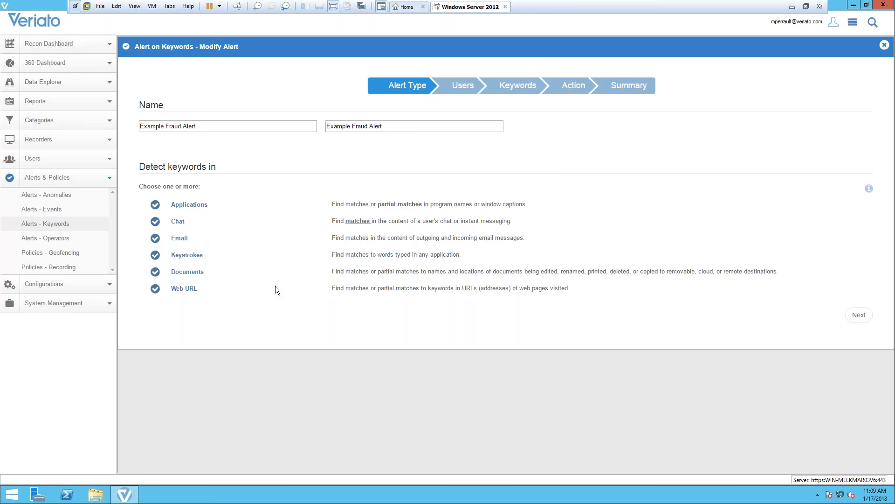
mouse_move(229, 344)
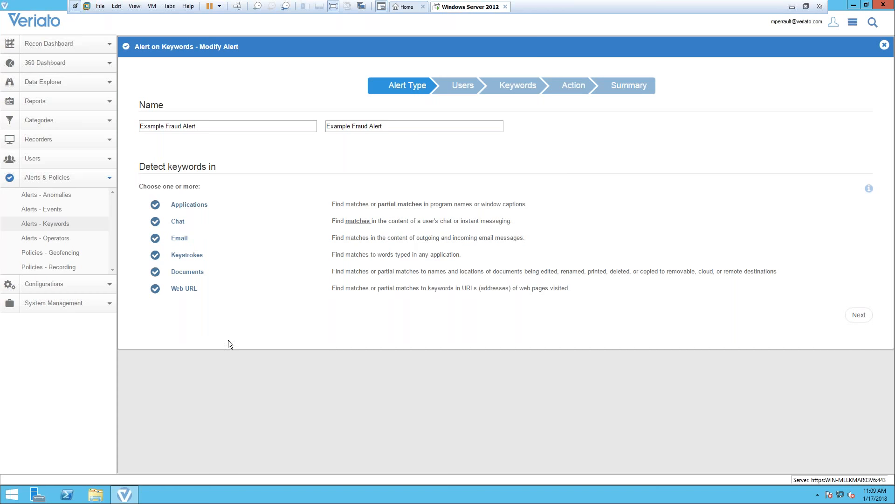
click(858, 314)
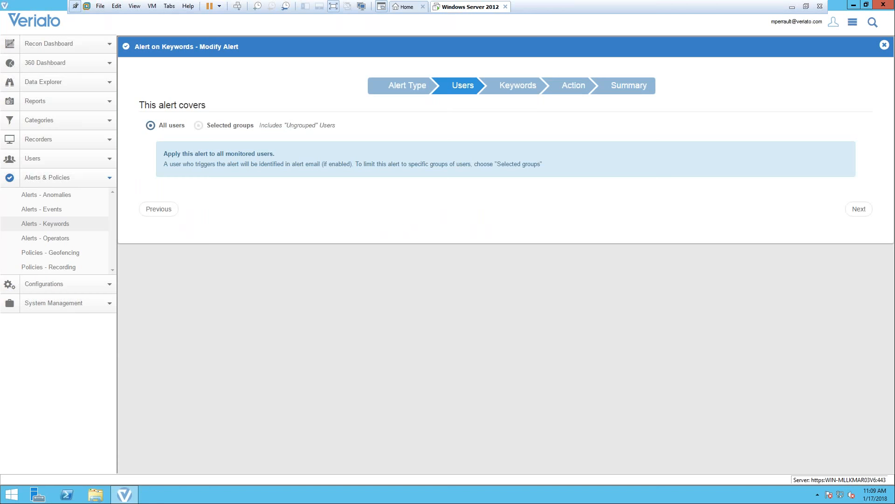
mouse_move(405, 245)
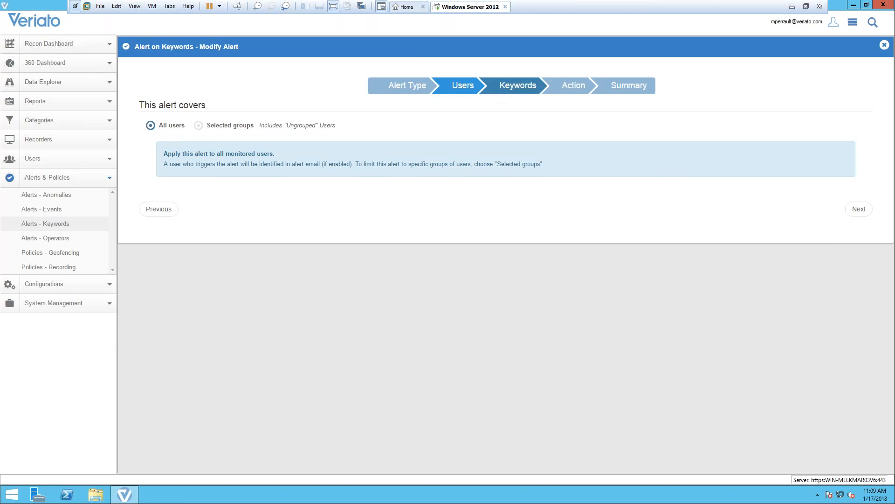
click(858, 208)
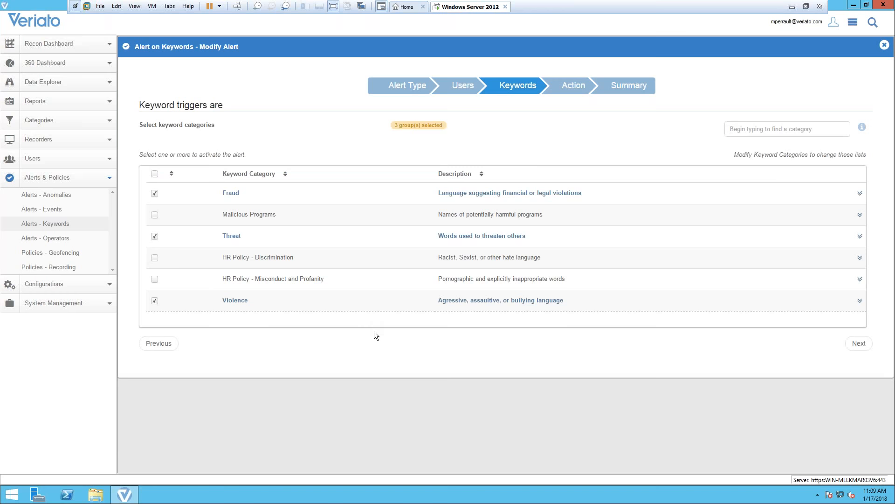
mouse_move(236, 195)
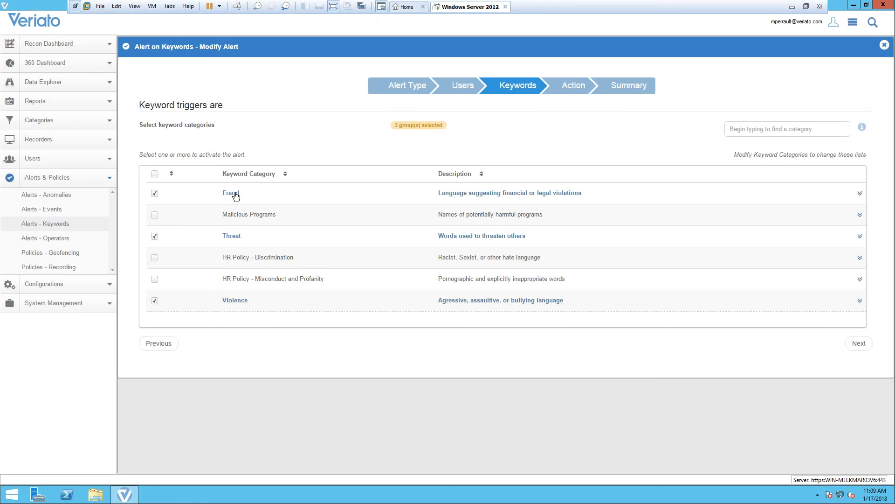
click(857, 343)
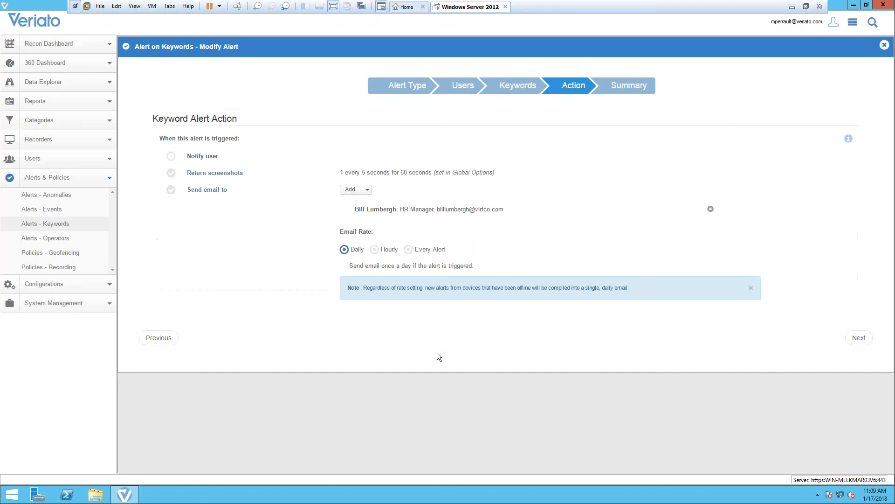
mouse_move(408, 352)
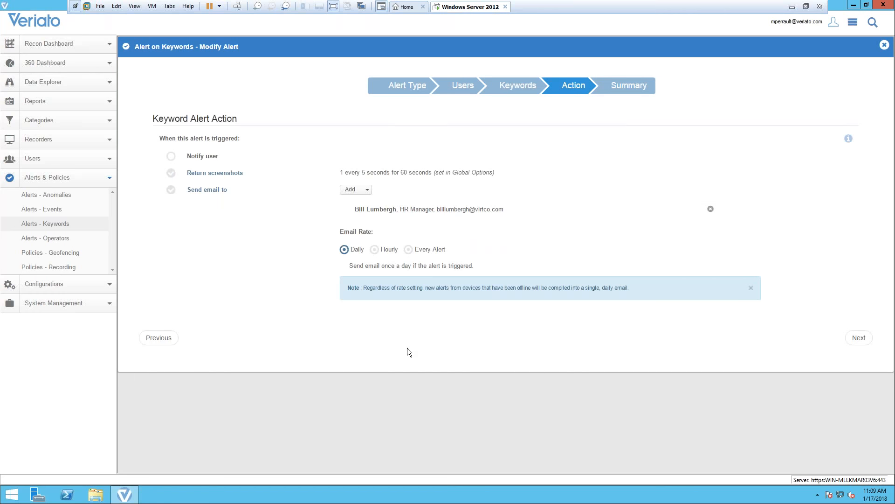
mouse_move(400, 349)
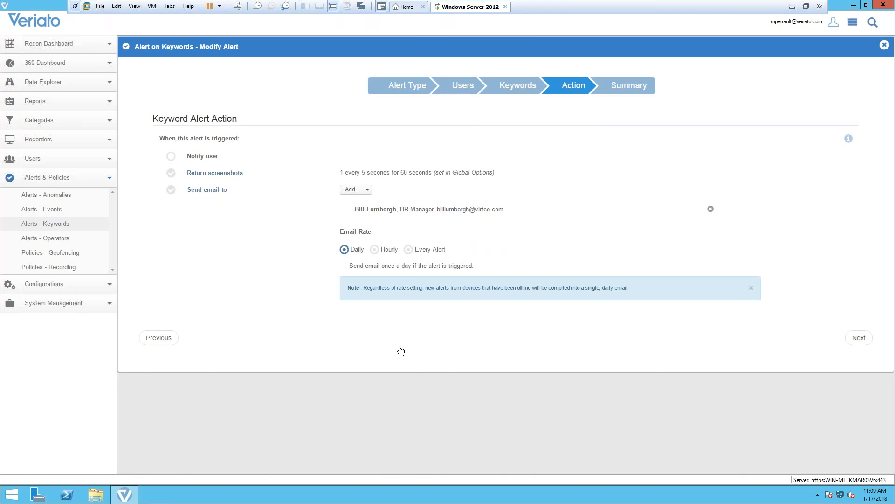
mouse_move(884, 55)
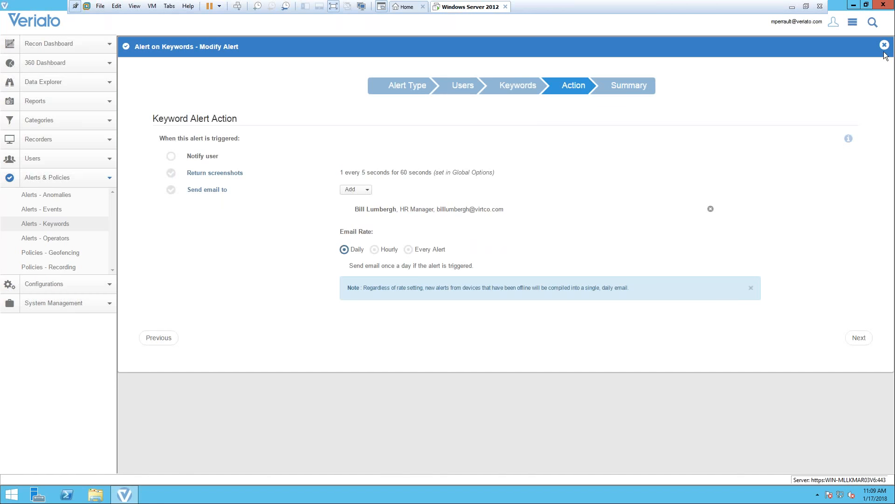
click(884, 45)
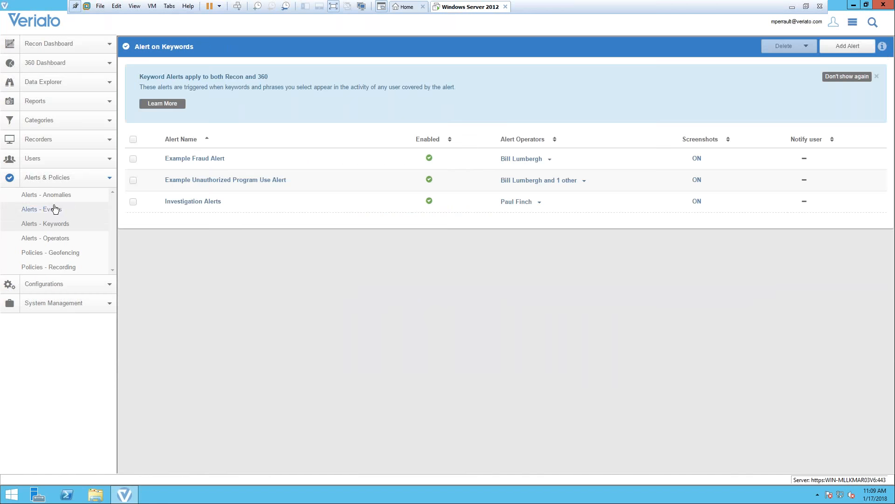
Go to the Alerts - Events page listing the 360 event alerts
click(42, 209)
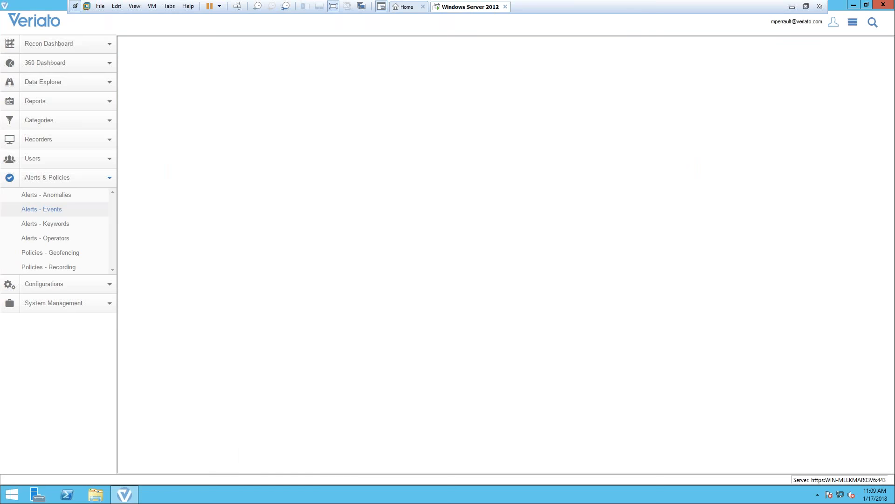
click(41, 209)
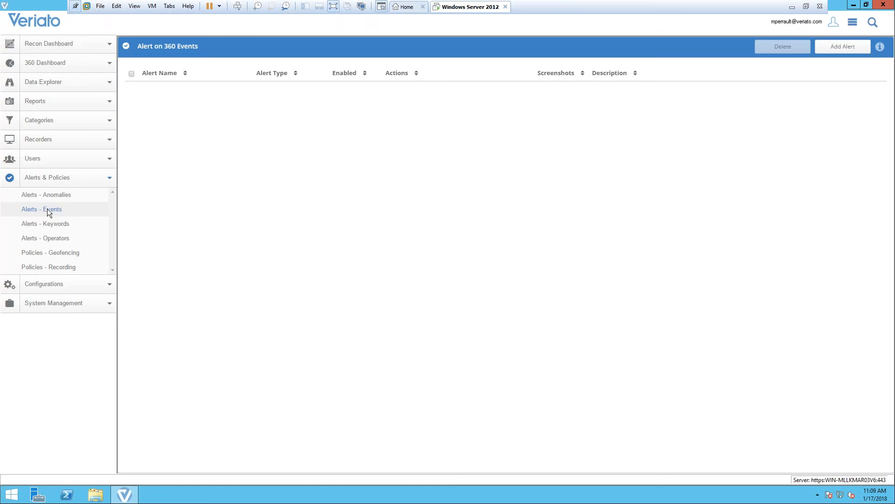
click(41, 209)
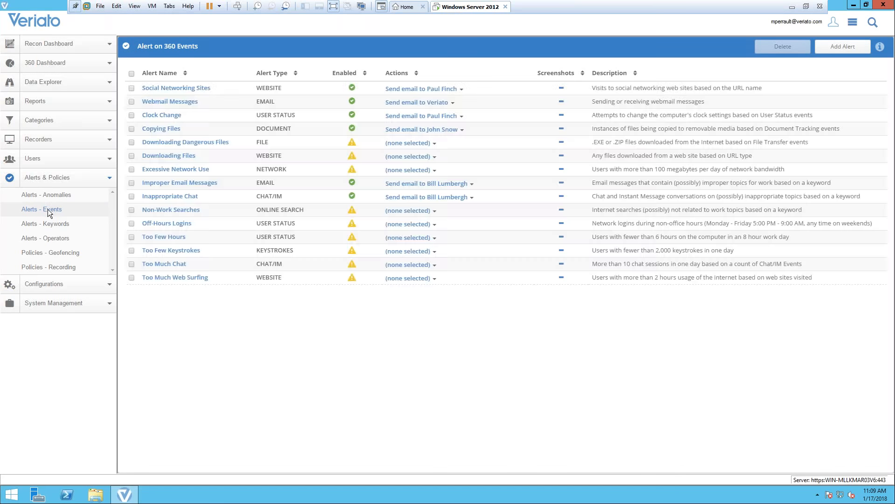
Review the Social Networking Sites alert's URL conditions and email action, then close it
click(842, 47)
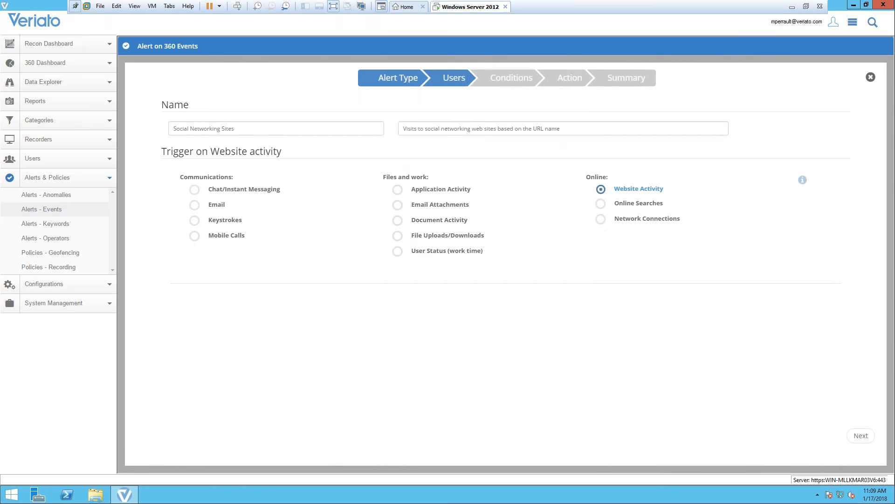
click(859, 435)
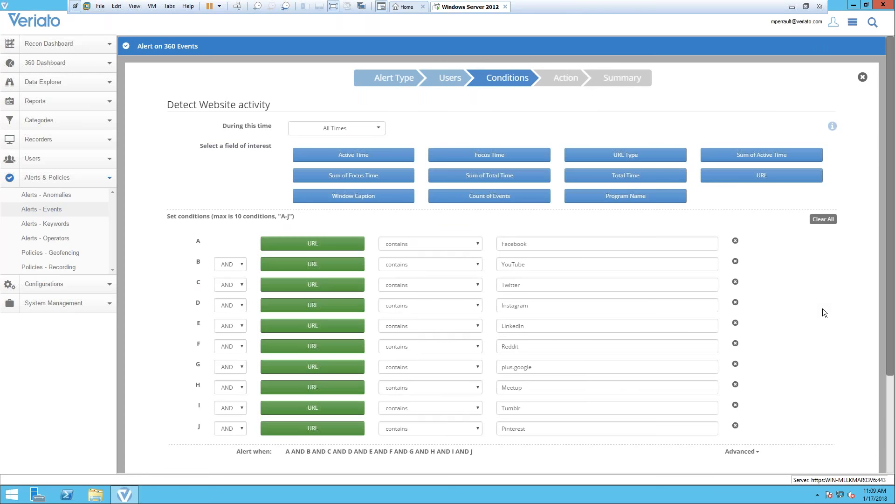
mouse_move(565, 338)
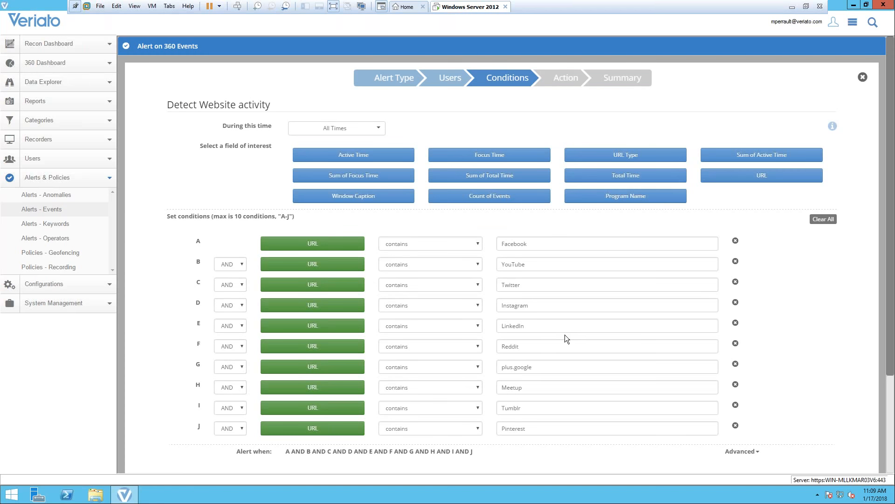
mouse_move(819, 355)
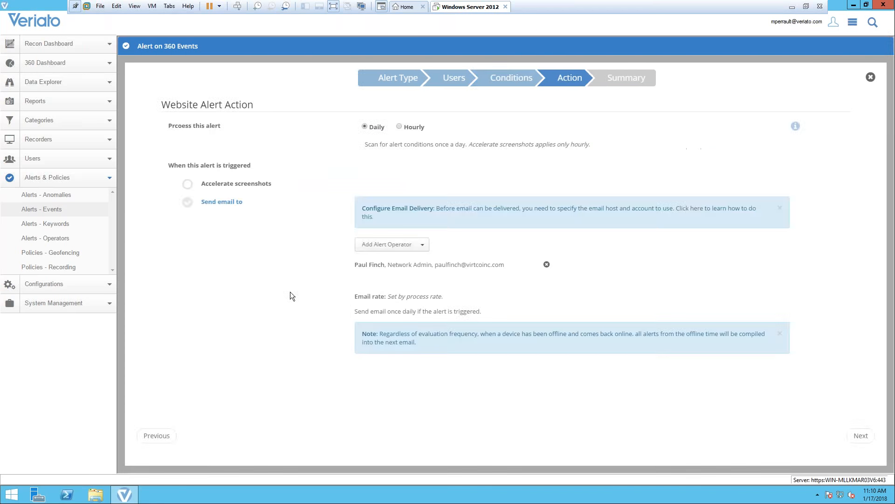
mouse_move(286, 290)
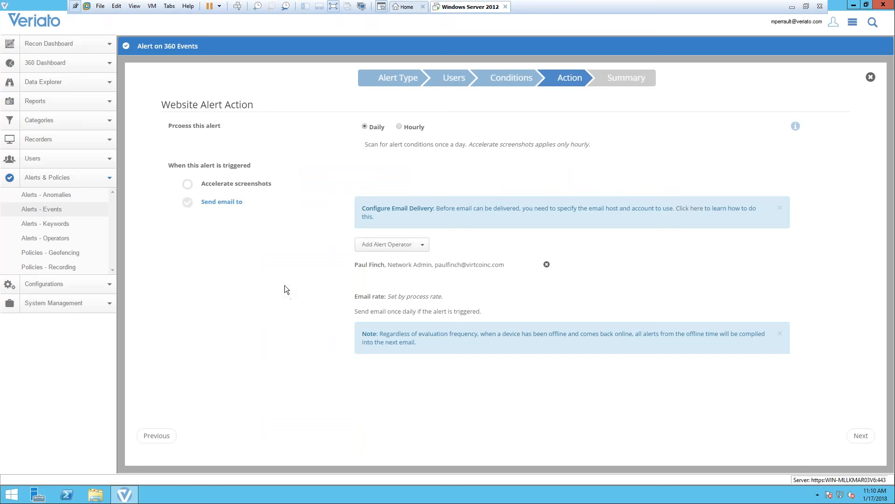
mouse_move(870, 78)
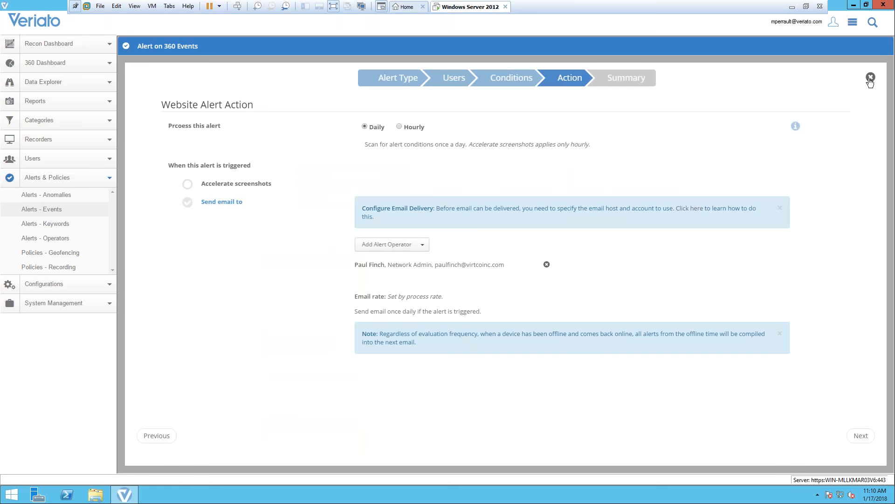
click(869, 77)
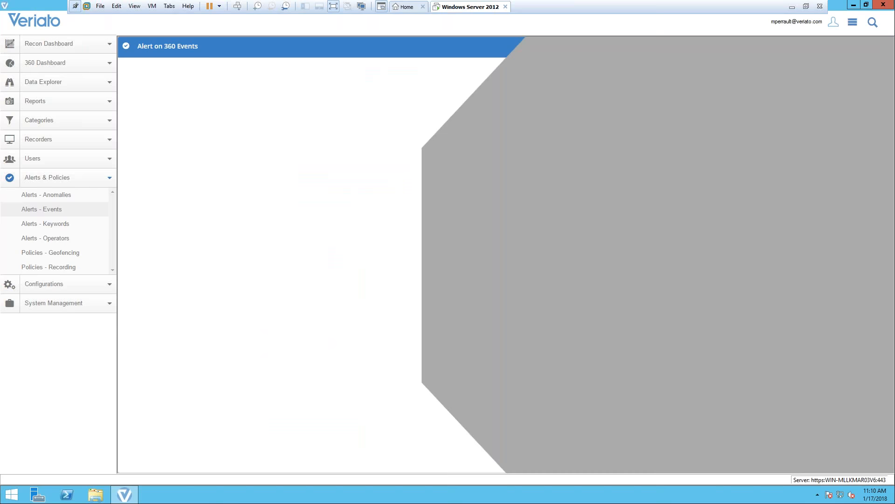
Go to Alerts - Anomalies and open the Doc Tracking Anomaly alert for modification
click(47, 194)
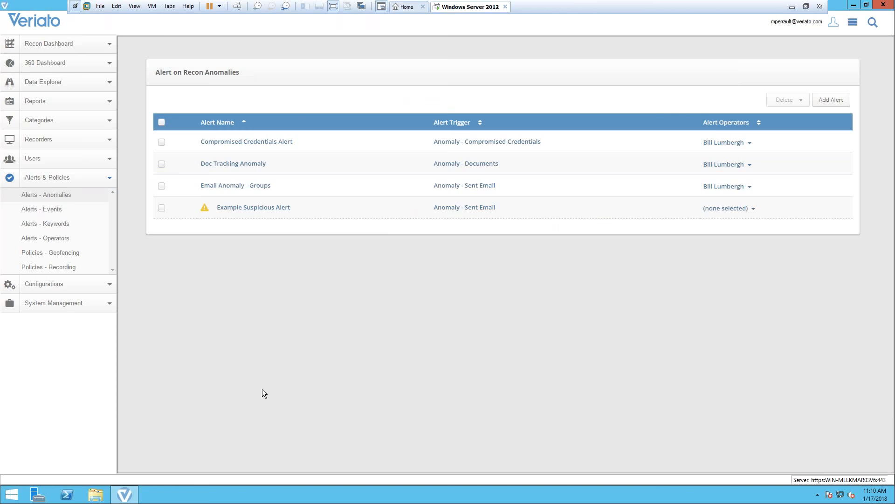
mouse_move(234, 164)
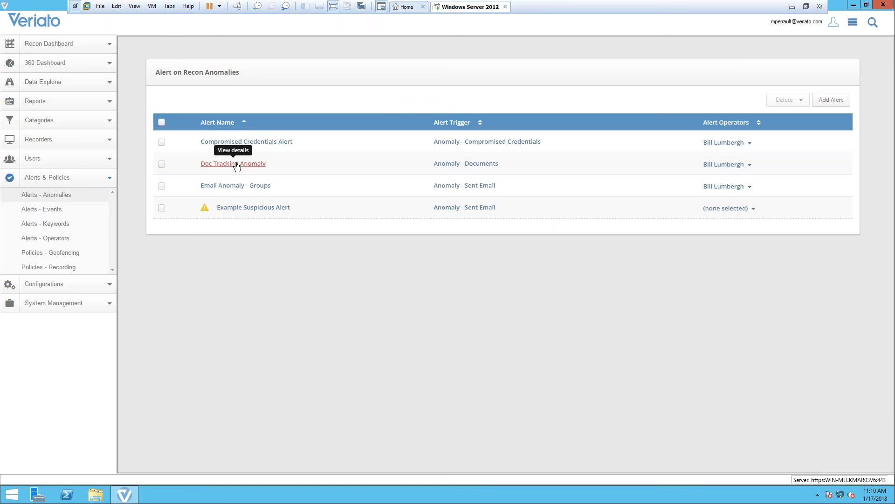
mouse_move(230, 167)
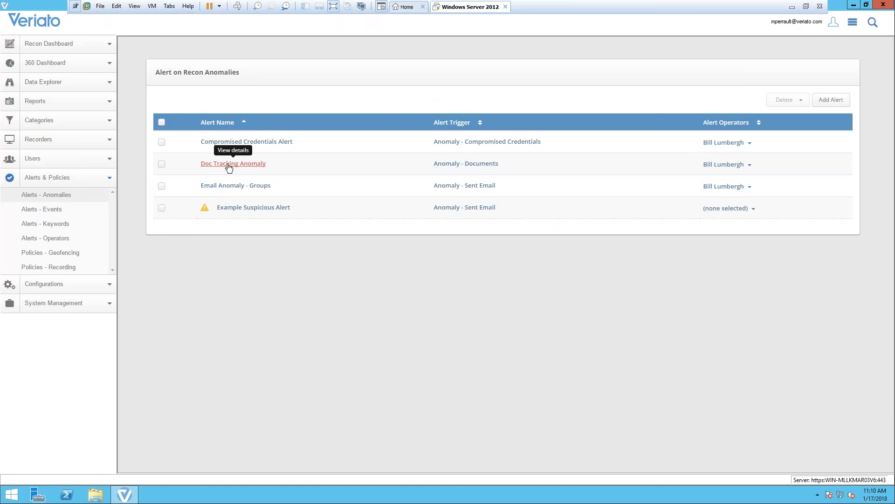
click(233, 163)
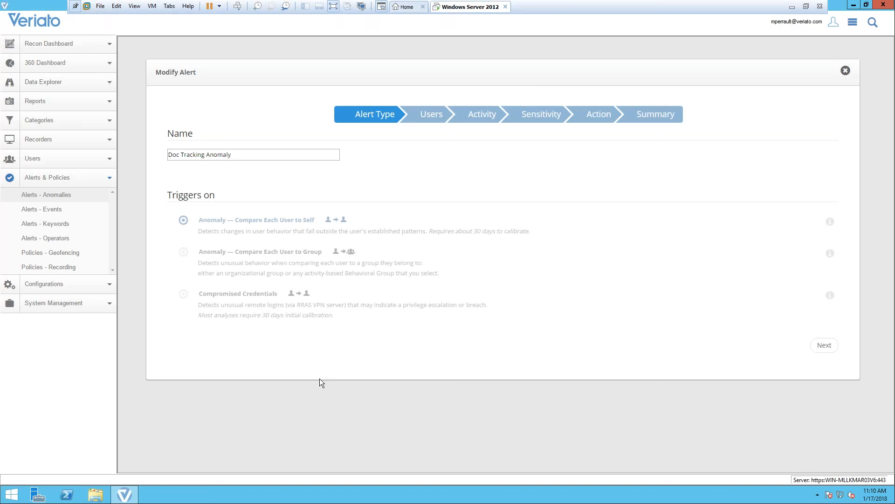
mouse_move(341, 342)
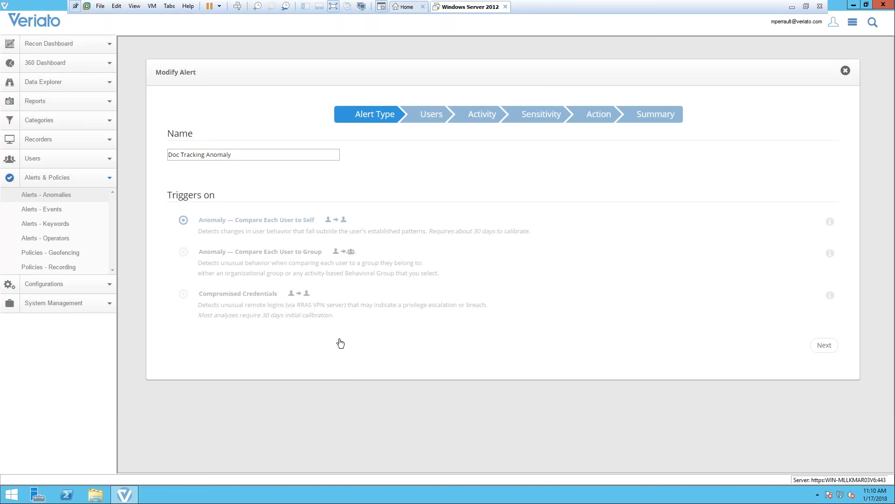
mouse_move(235, 233)
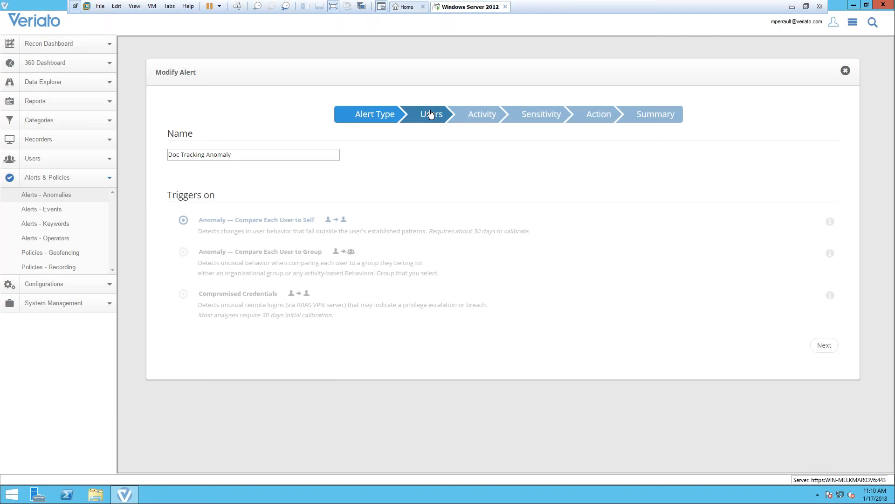
Step Doc Tracking Anomaly through users, sent-email activity, sensitivity and action, then close it
click(824, 345)
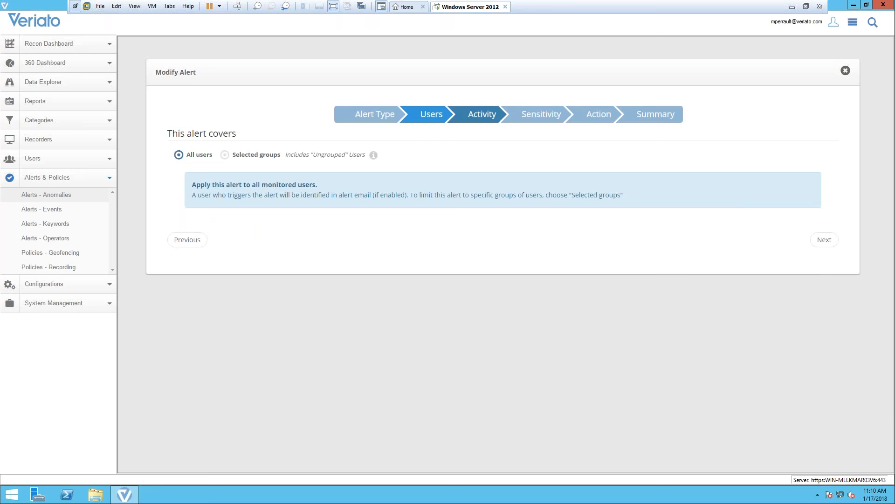
click(823, 239)
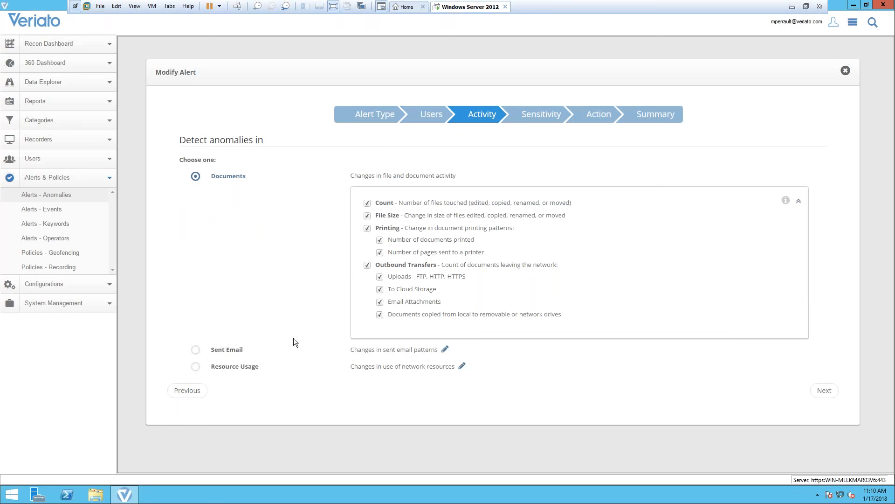
mouse_move(584, 380)
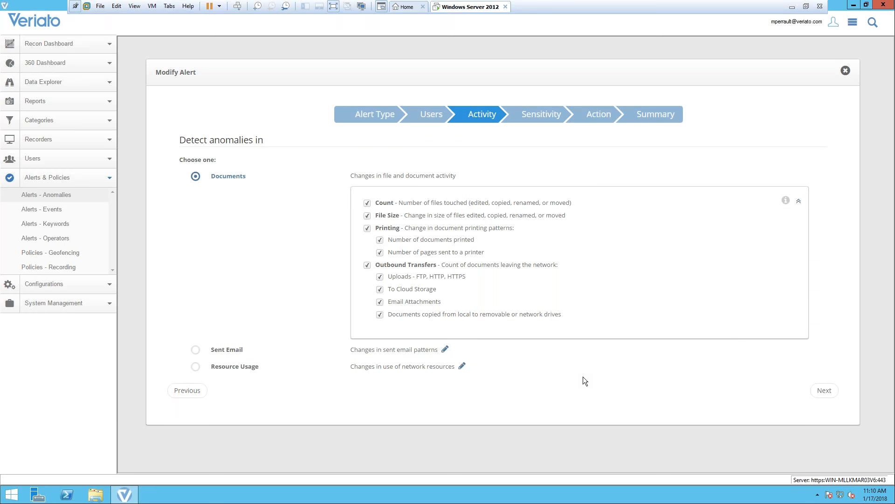
mouse_move(578, 371)
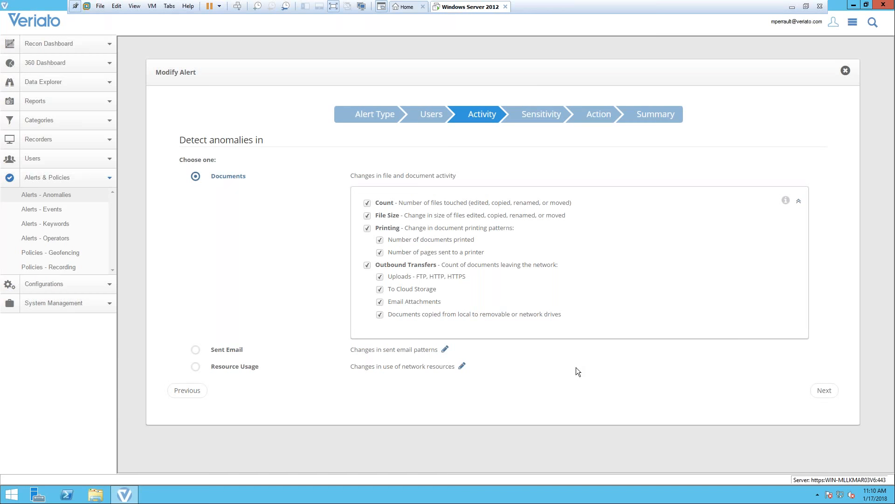
mouse_move(501, 302)
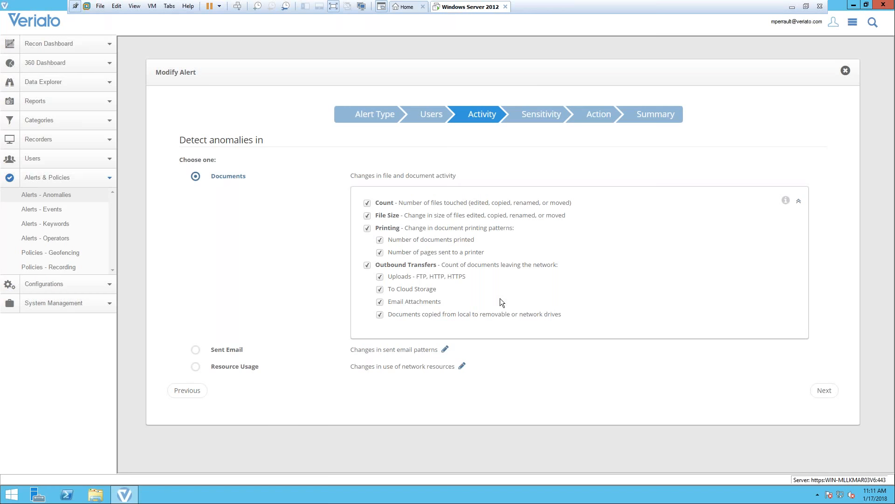
mouse_move(192, 347)
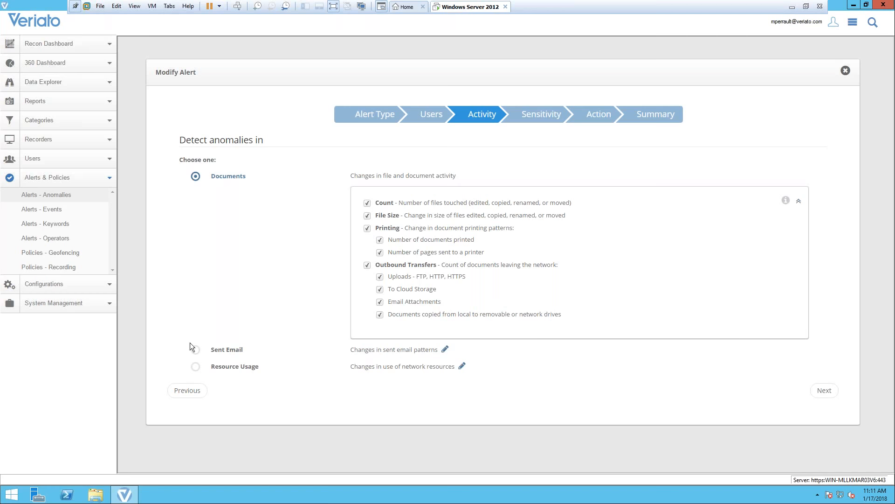
mouse_move(210, 355)
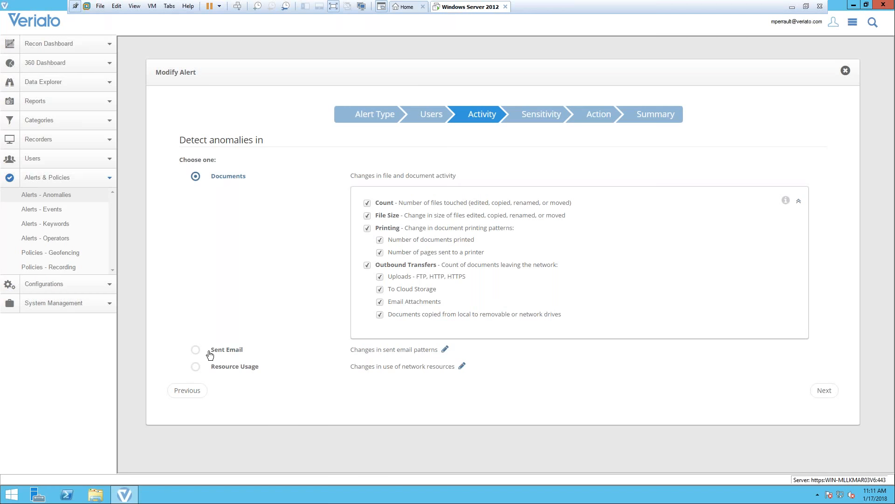
click(195, 348)
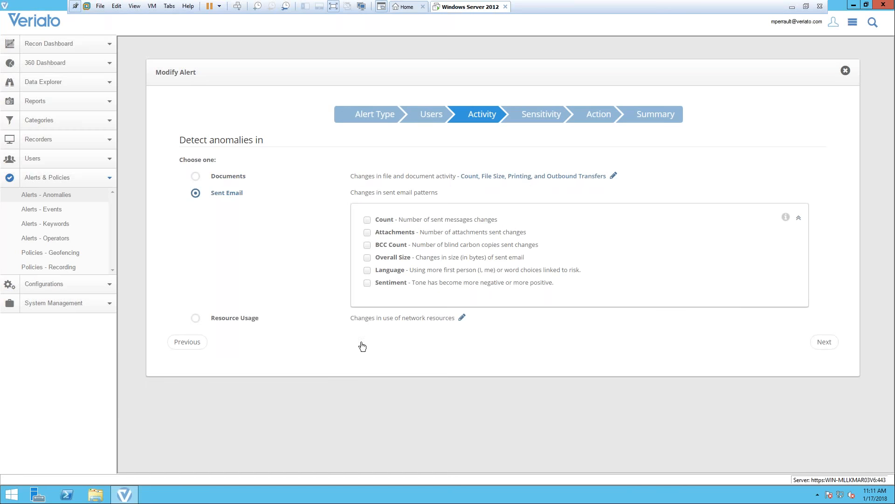
mouse_move(195, 318)
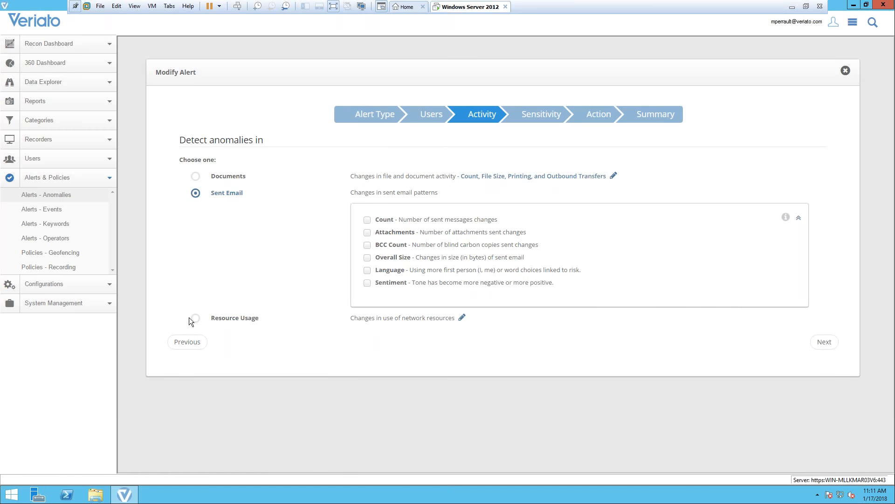
click(195, 318)
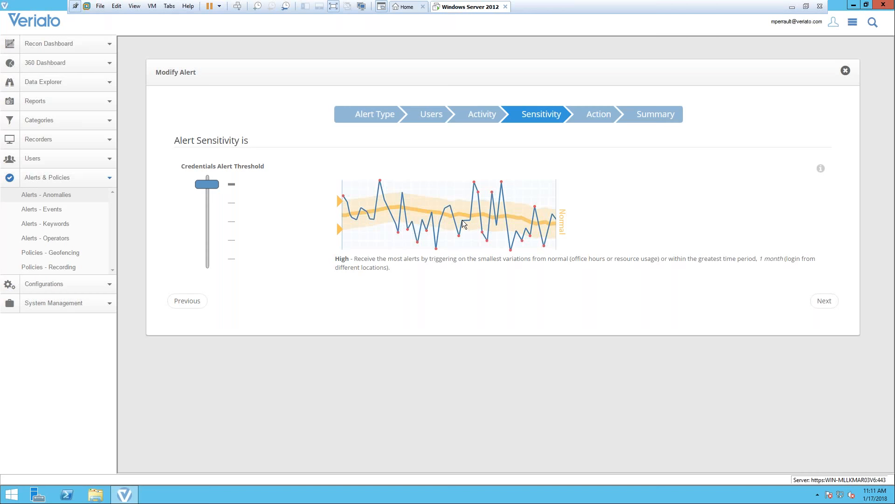
click(823, 301)
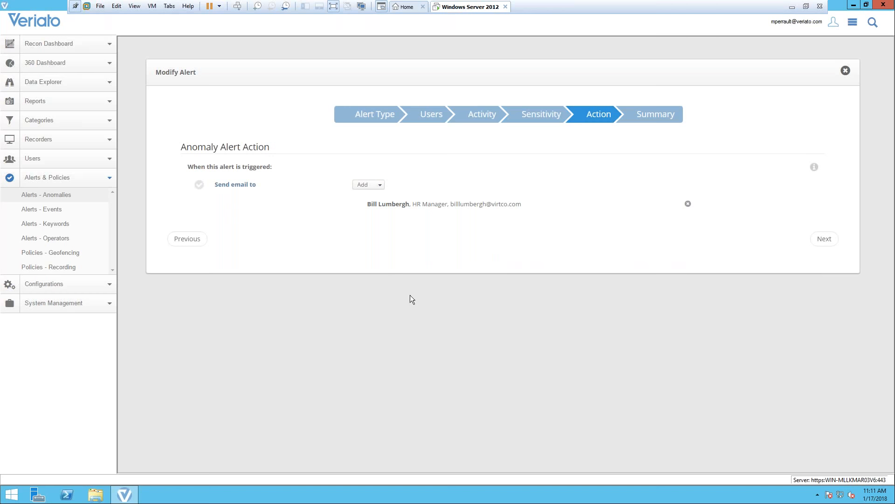
mouse_move(845, 70)
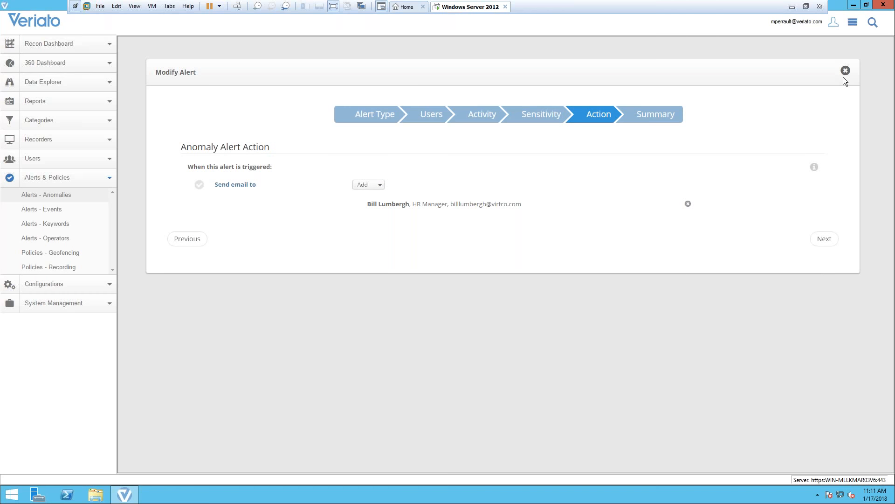
click(845, 70)
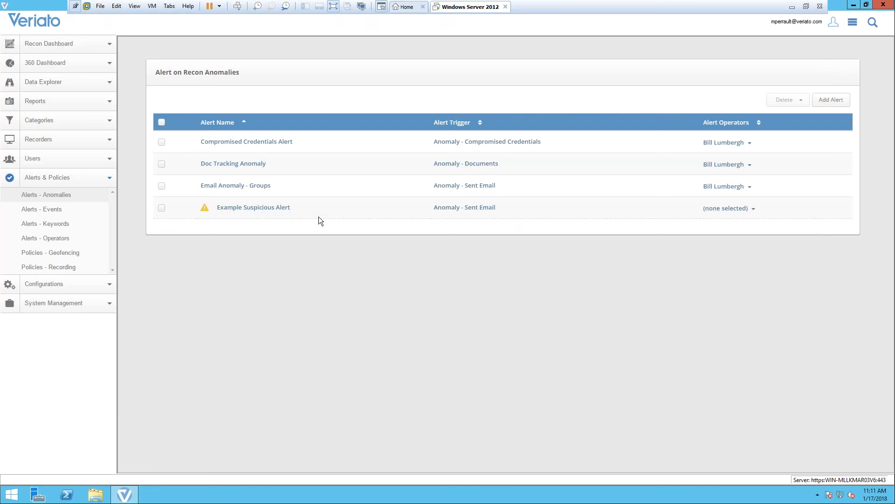
Briefly open Example Suspicious Alert, then open Email Anomaly - Groups at its Users step
click(253, 208)
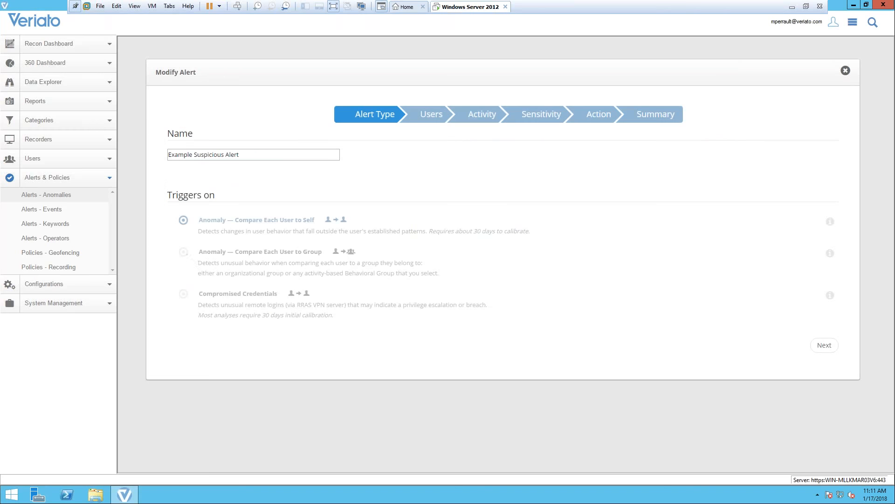
mouse_move(193, 263)
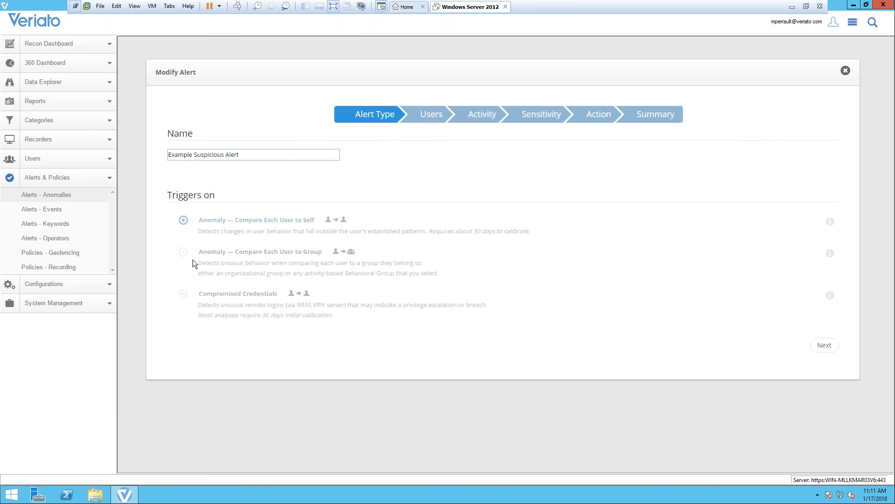
click(846, 71)
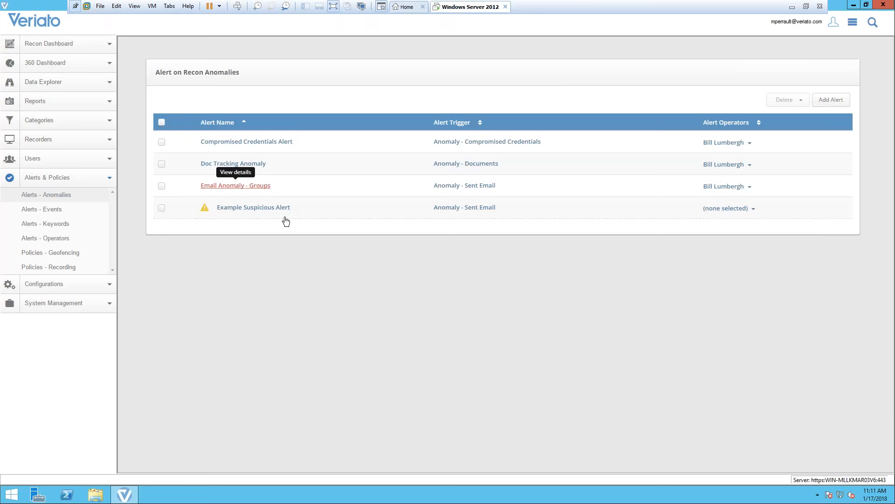
click(235, 184)
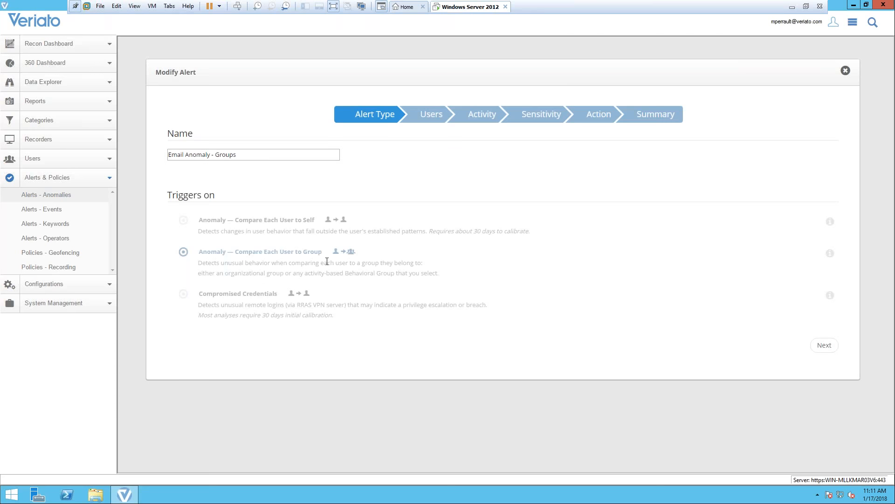
mouse_move(333, 264)
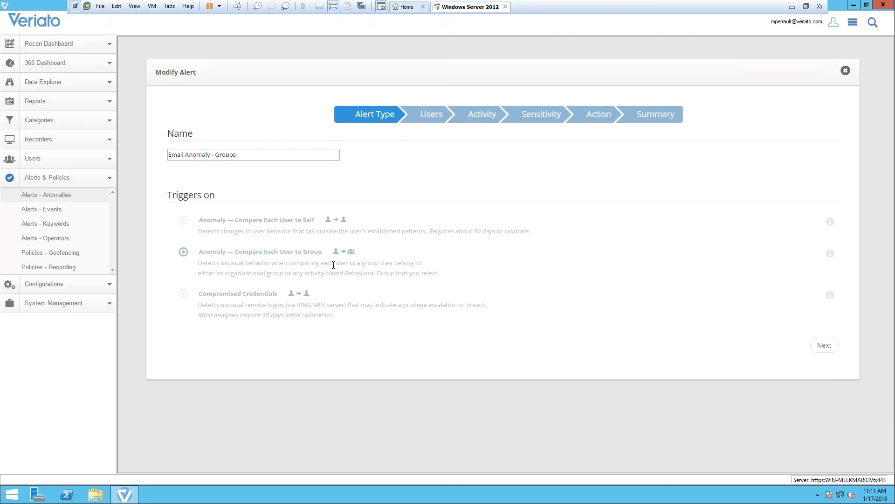
click(823, 345)
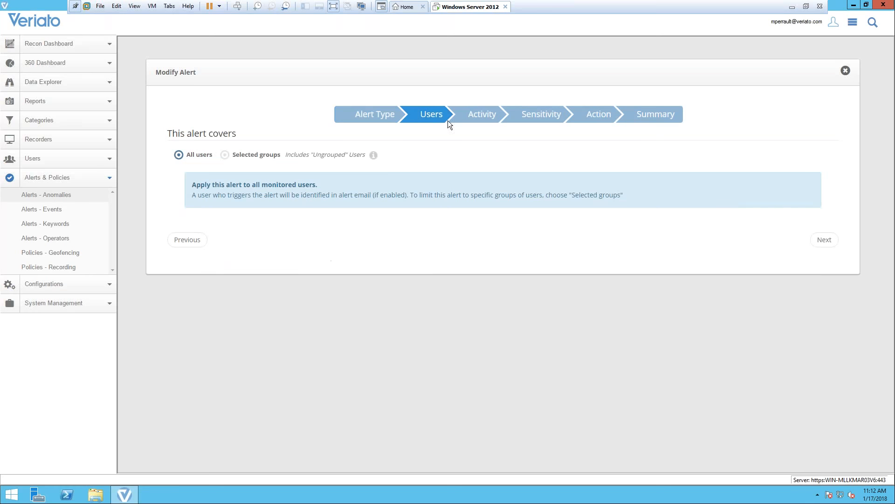
mouse_move(436, 127)
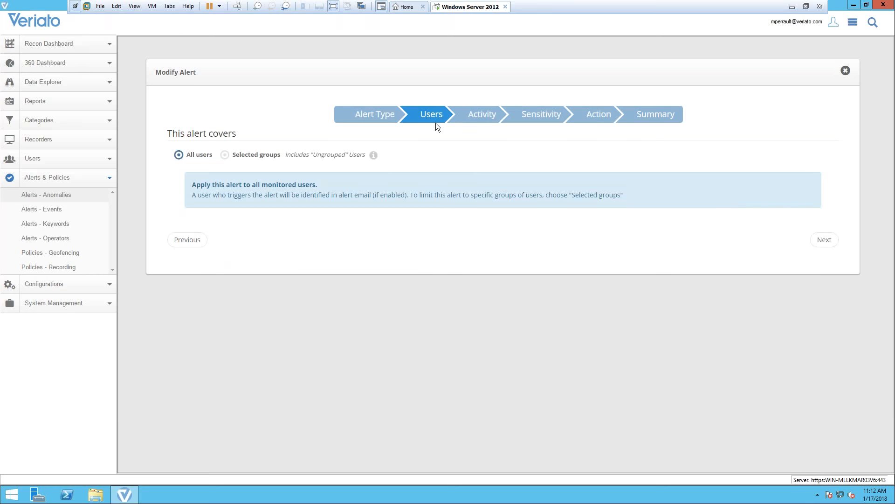
Review Email Anomaly - Groups activity, sensitivity and email action settings, then close the editor
click(823, 240)
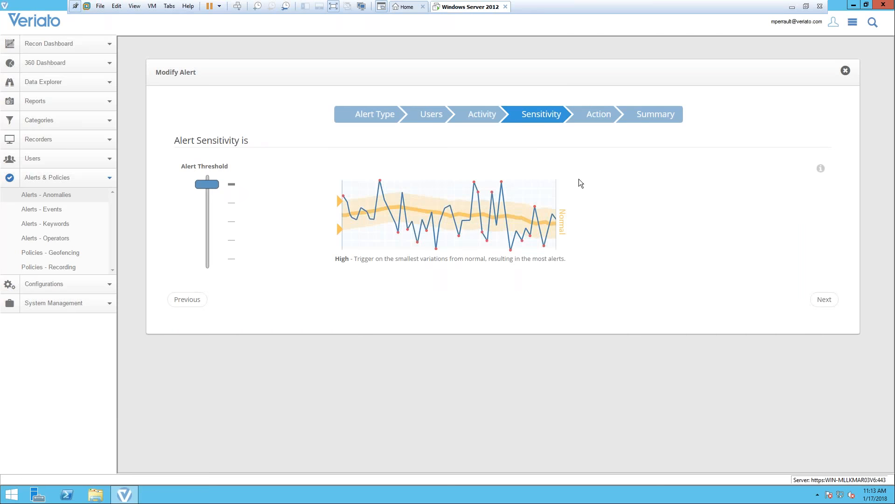
mouse_move(599, 113)
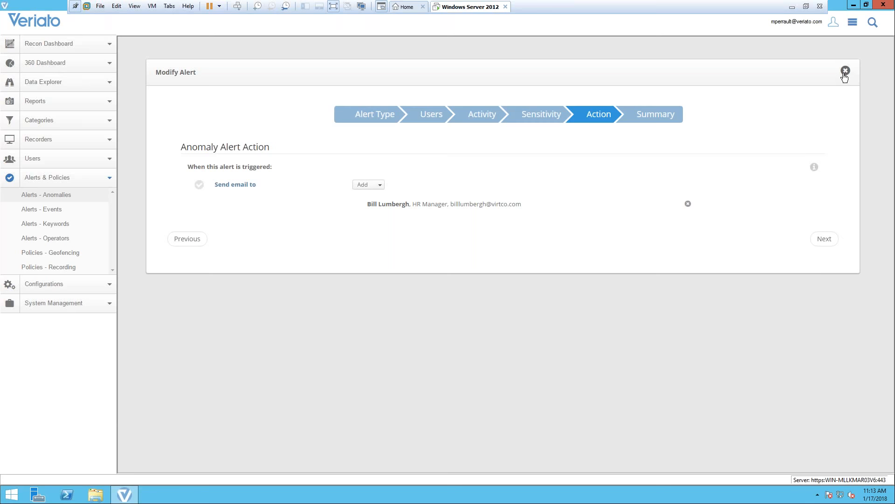
click(845, 71)
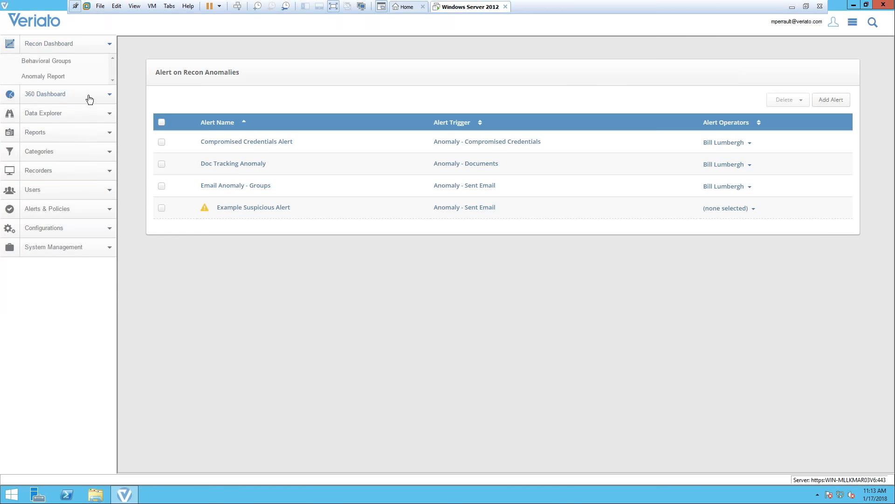
From 360 Dashboard, view Alerting - Events Alerts, then the Alerting - Keyword Alert dashboard
click(45, 93)
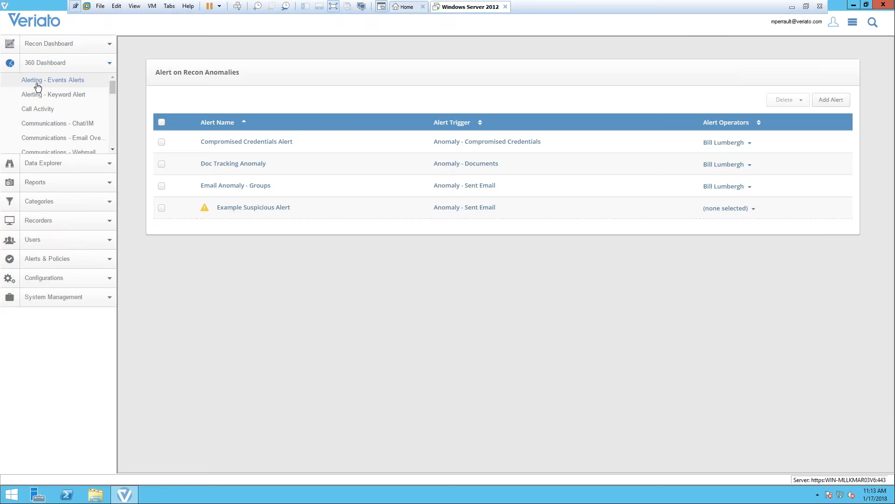
click(52, 80)
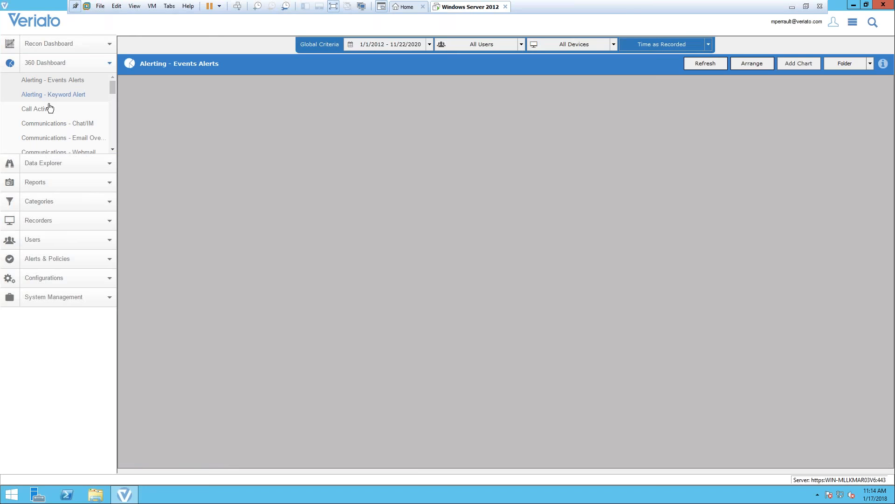
click(54, 94)
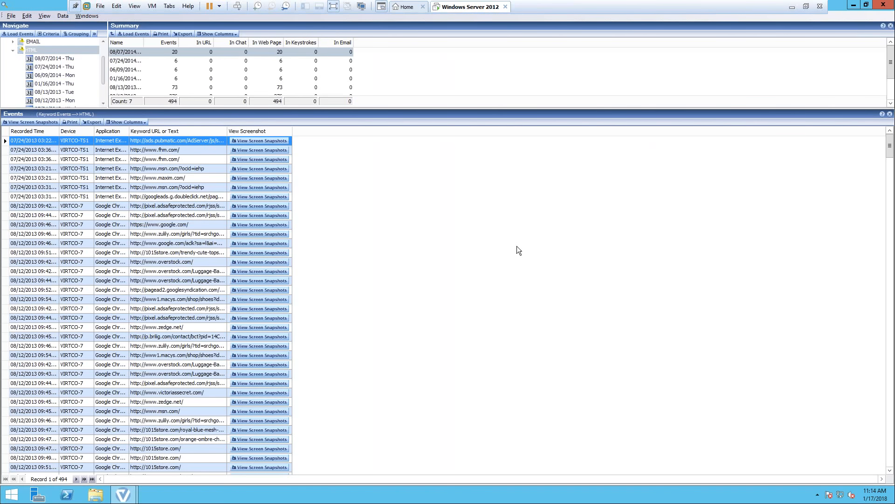
mouse_move(885, 14)
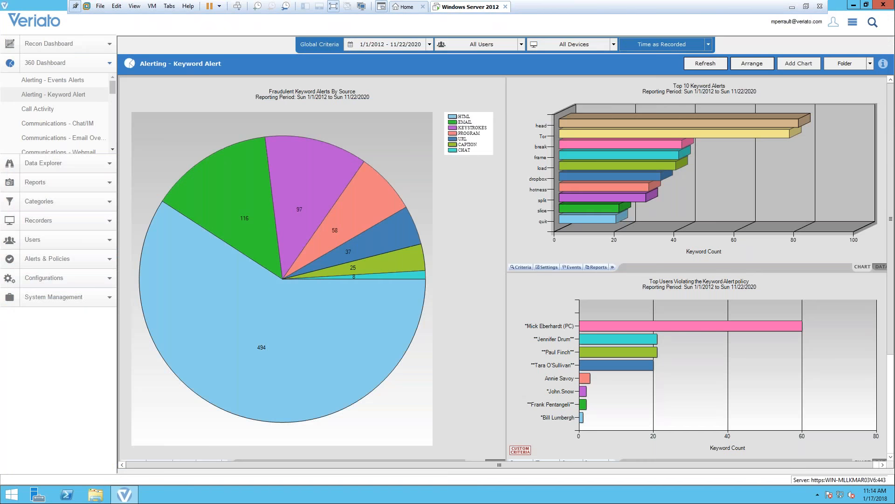
Search recorded activity for 'confidential' and list the matching emails and keyword alerts
click(705, 63)
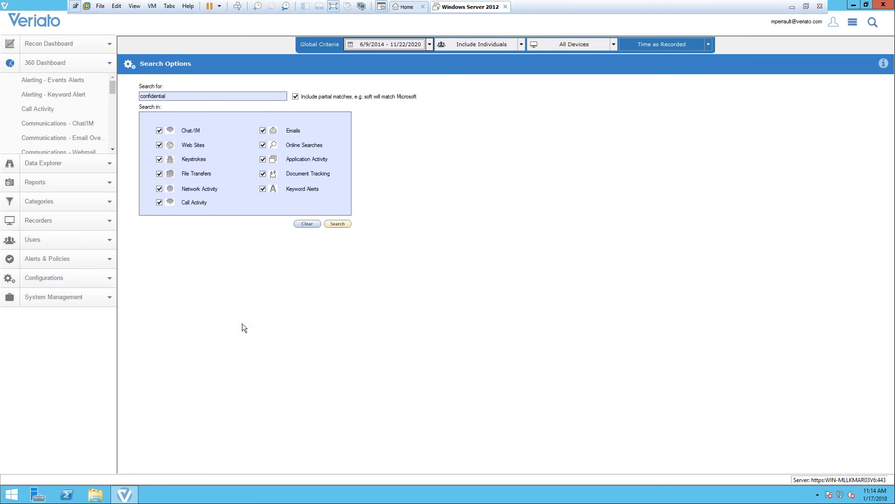
mouse_move(366, 267)
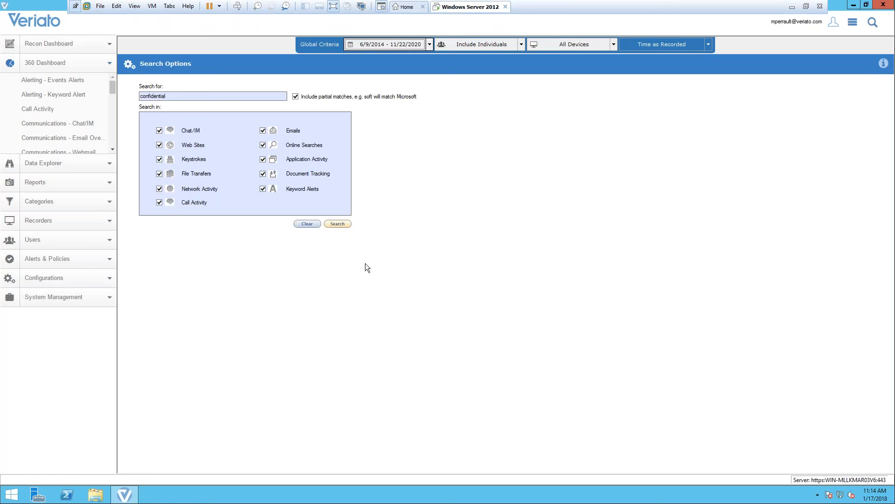
click(337, 223)
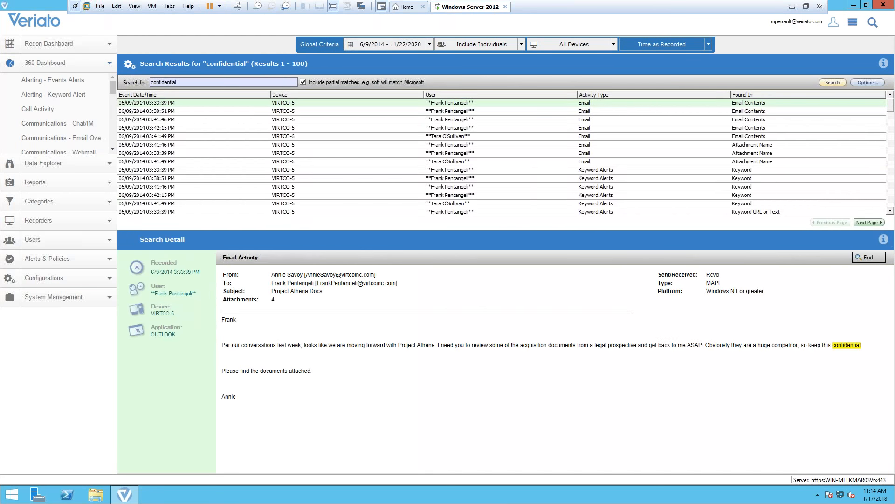
mouse_move(627, 399)
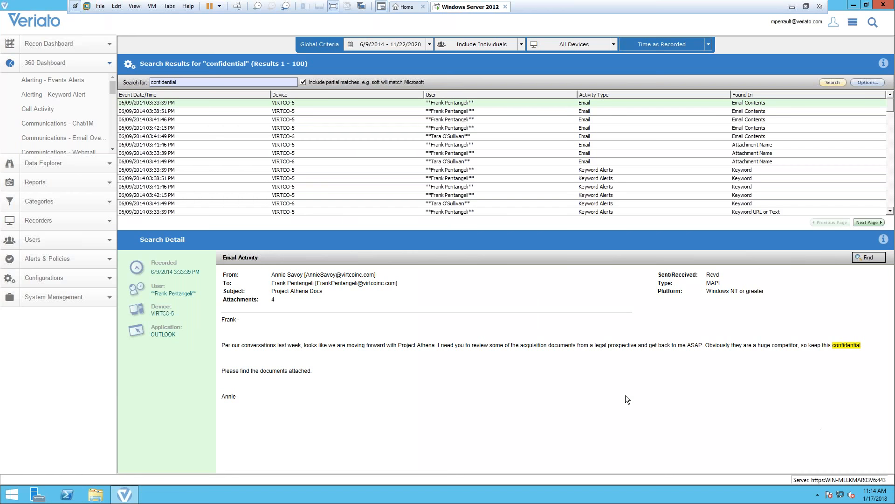
mouse_move(658, 392)
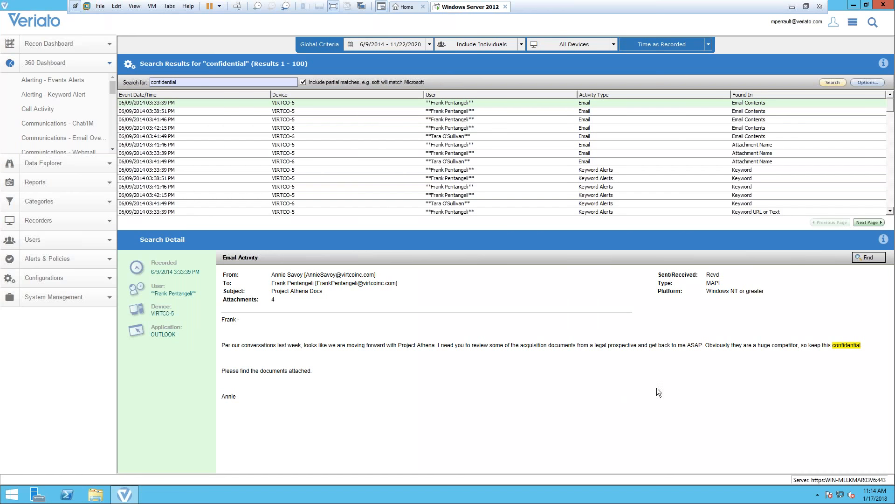
mouse_move(357, 200)
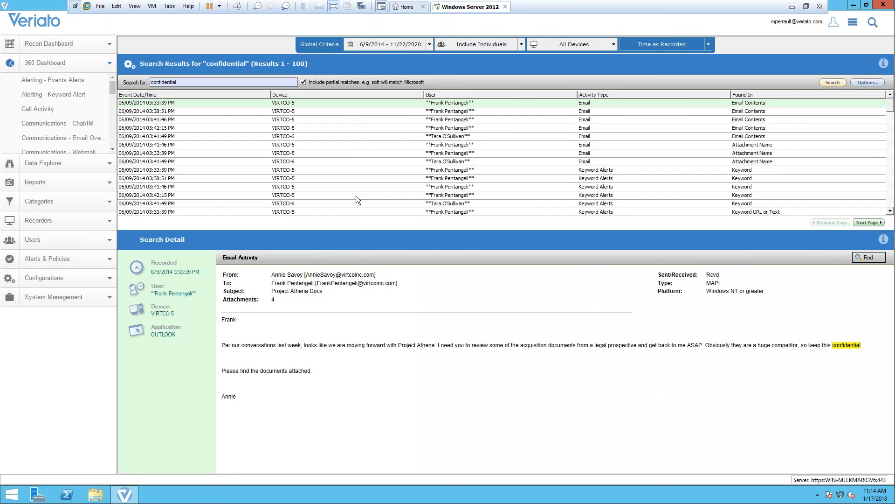
mouse_move(584, 110)
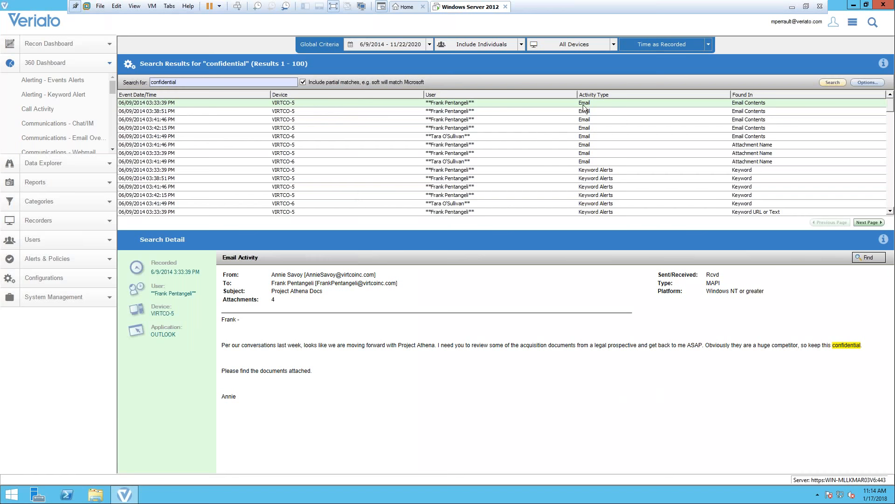
mouse_move(730, 283)
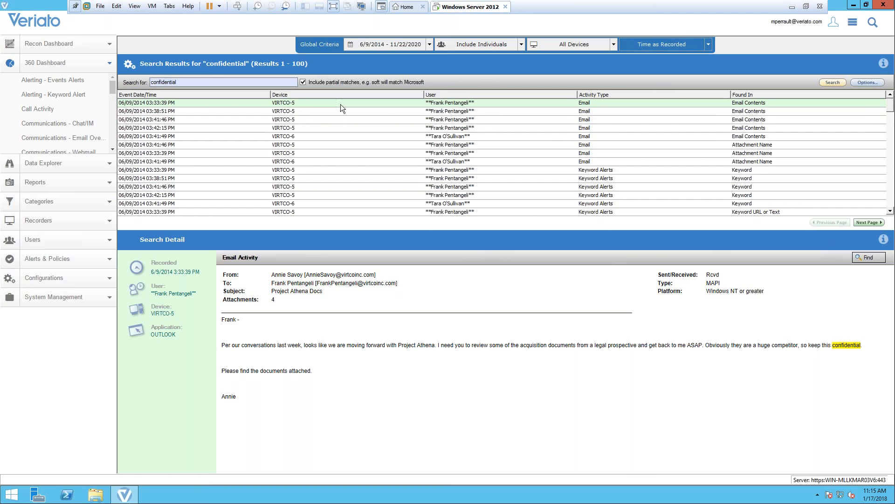
mouse_move(423, 146)
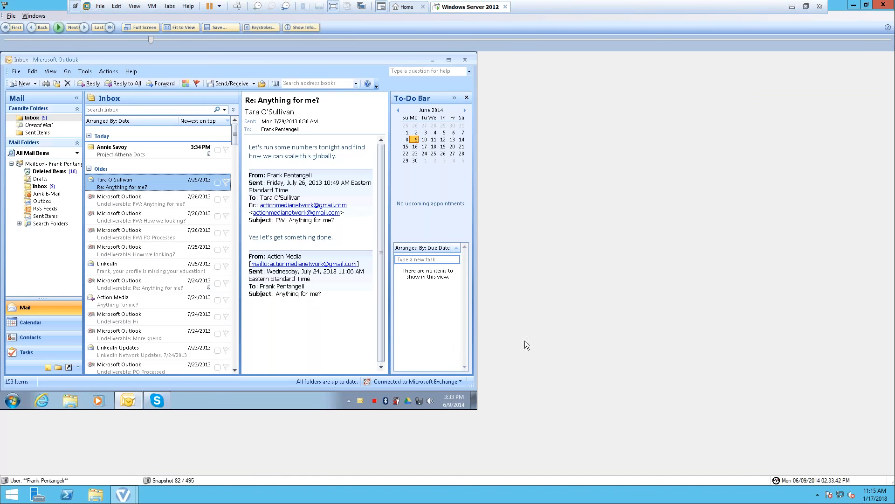
mouse_move(53, 39)
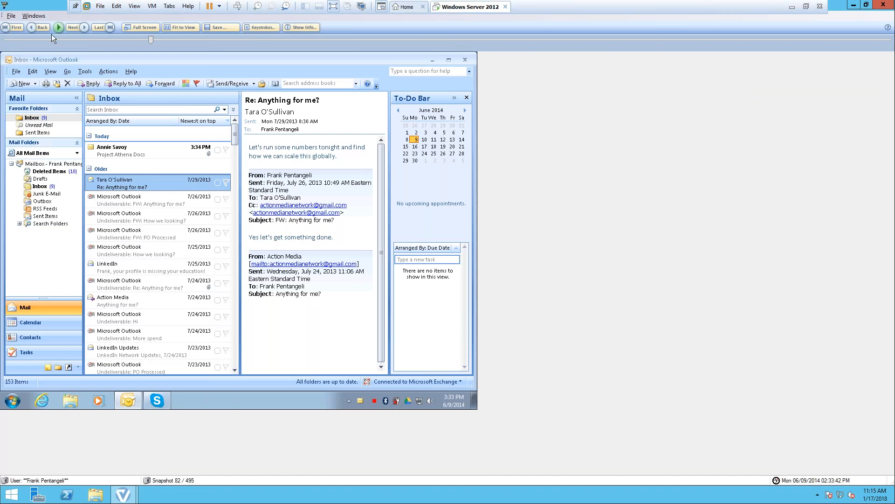
Play back snapshots of the Project Athena Docs email forwarded with 'Keep this under wraps.', then return to results
click(58, 27)
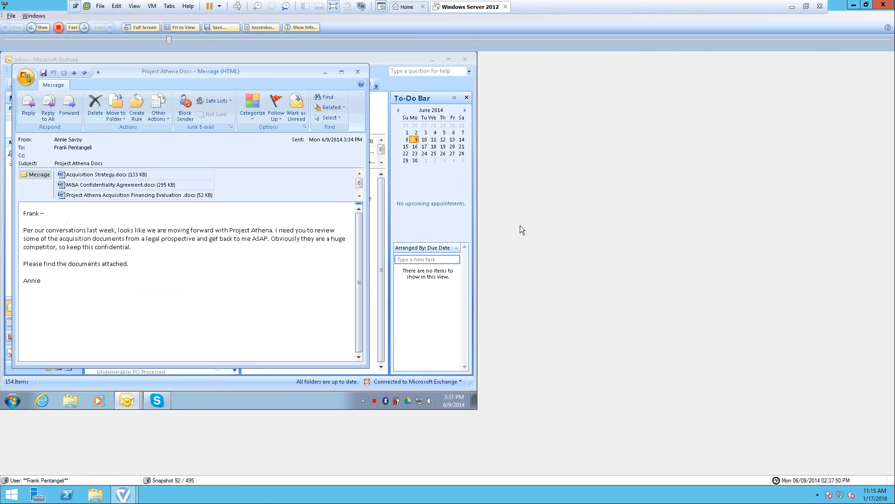
click(29, 108)
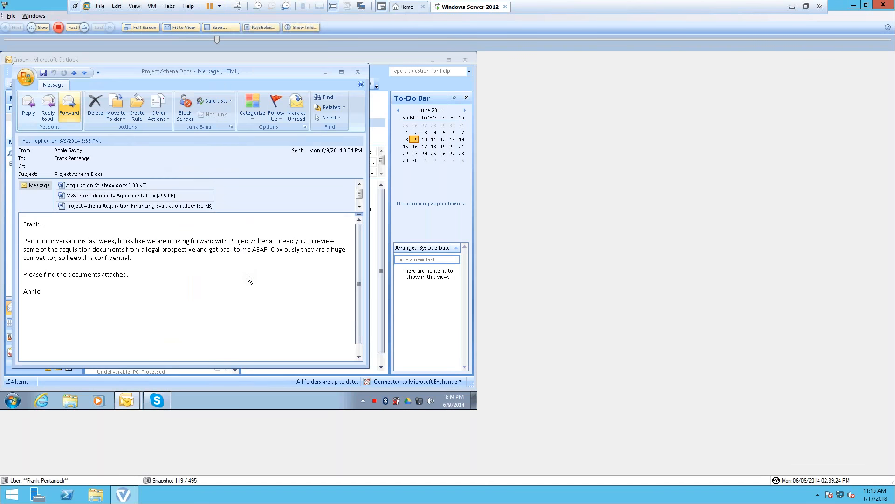
click(68, 108)
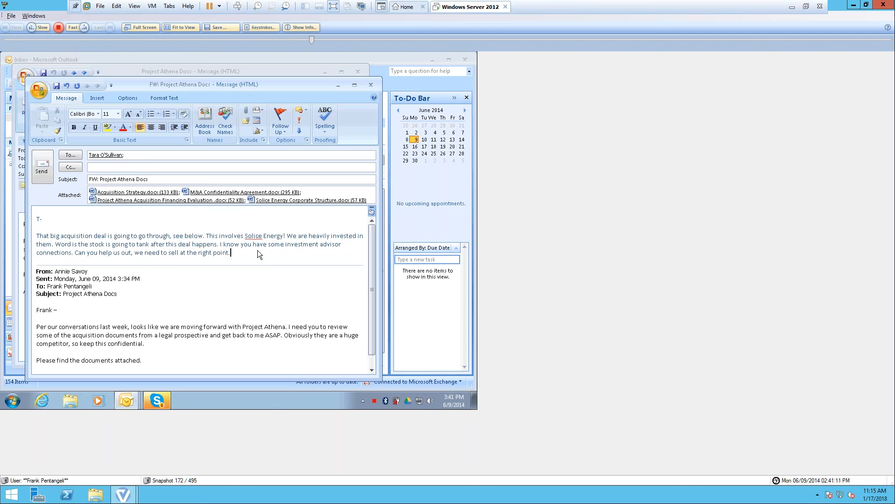
text(Keep this under wraps.)
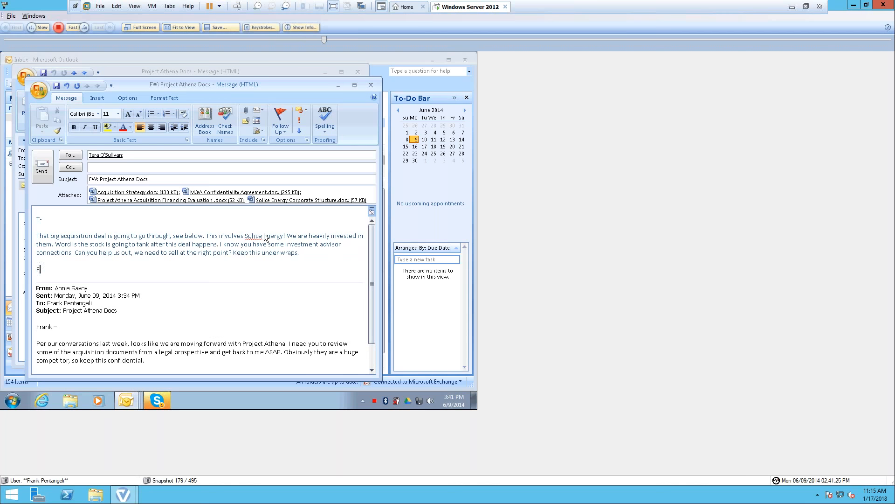
text(rank)
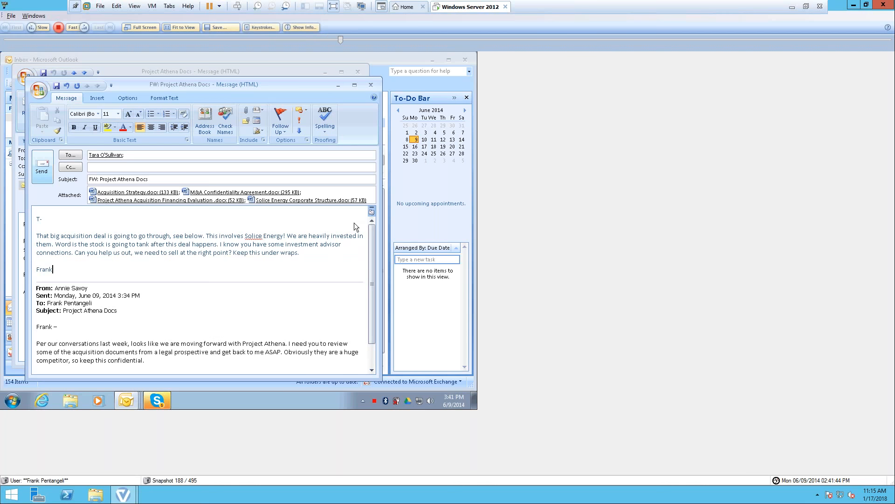
click(358, 71)
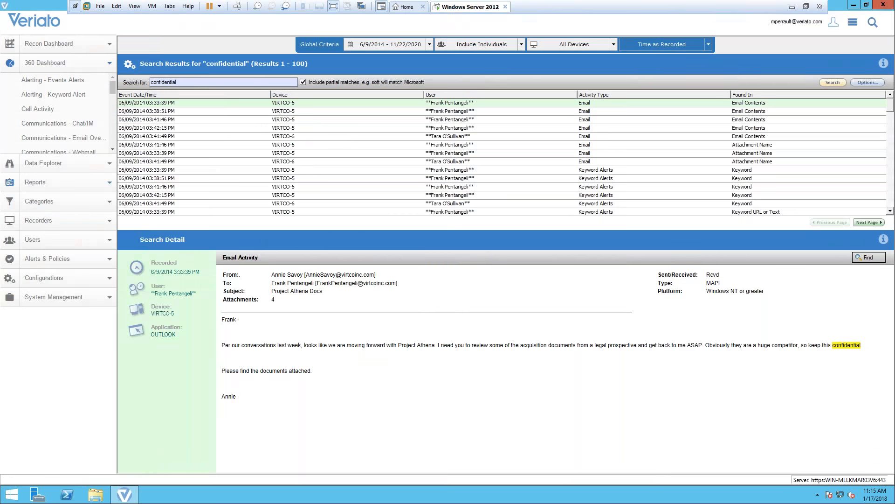
mouse_move(65, 62)
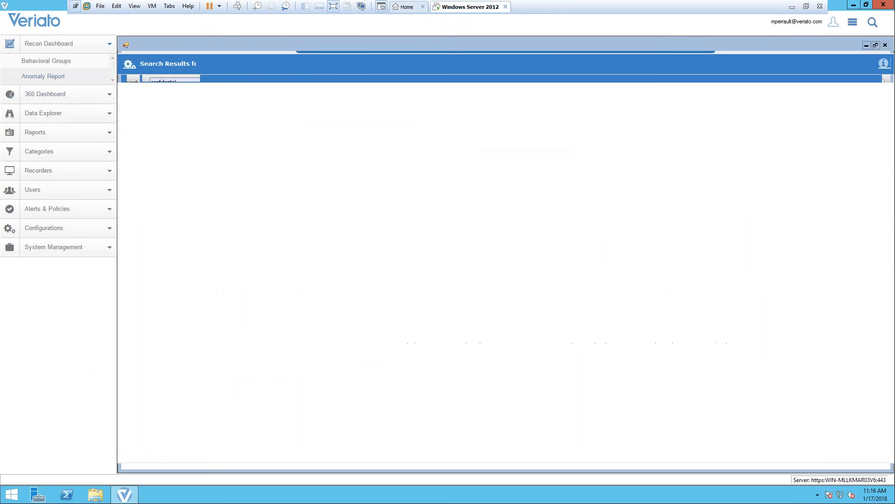
Run the Anomaly Alert Details report with default criteria for 1/1/2012 to 11/22/2020
click(43, 76)
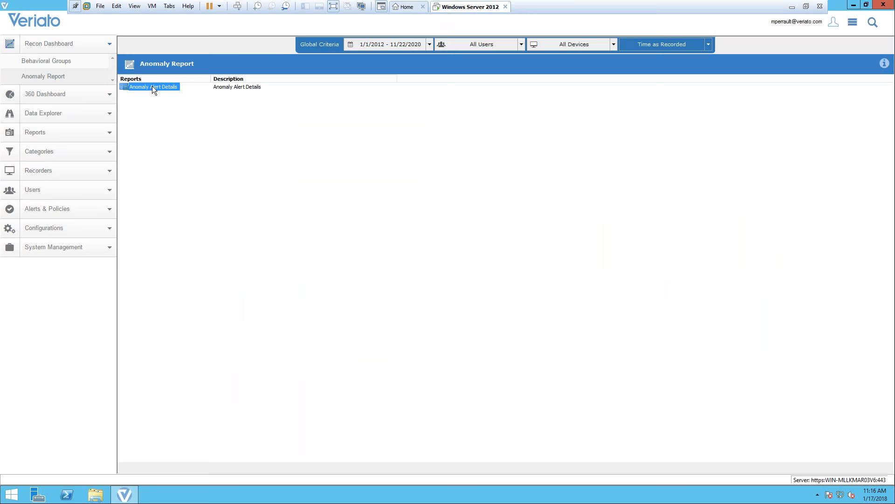
double_click(152, 86)
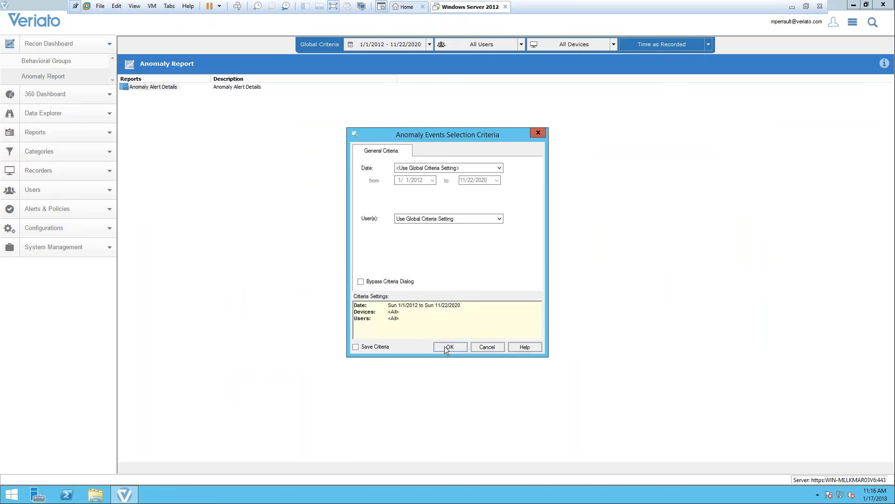
click(449, 347)
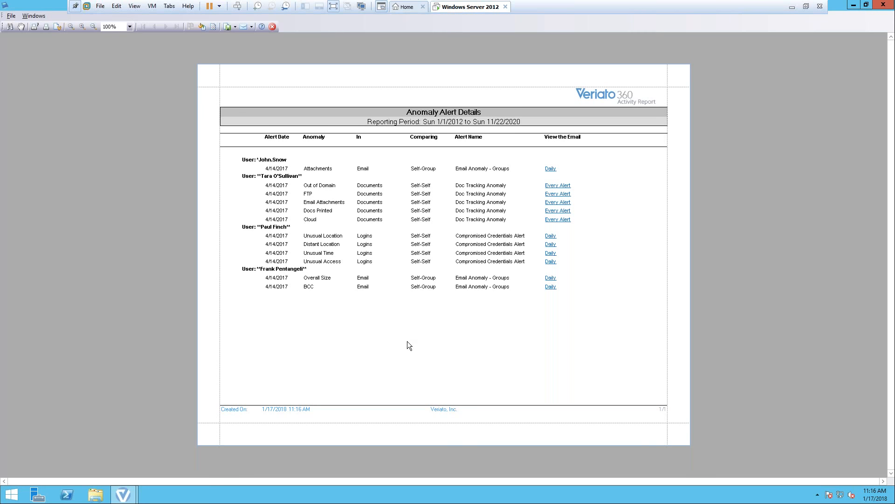
mouse_move(460, 271)
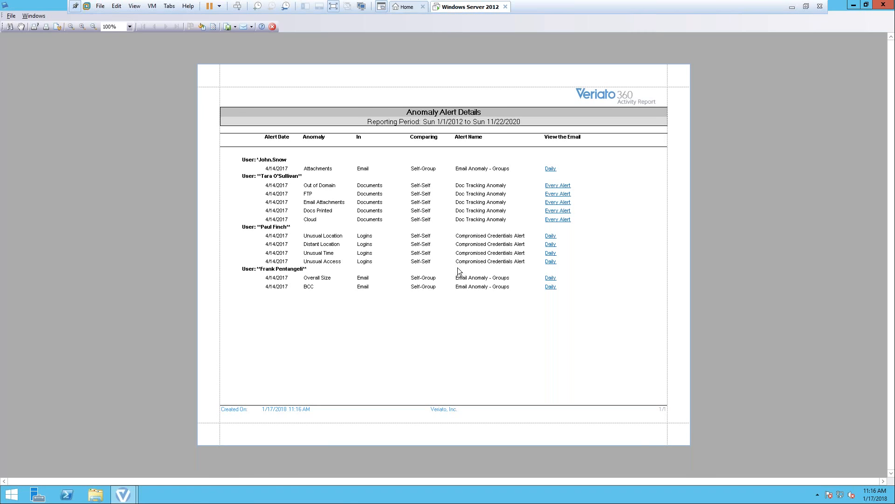
mouse_move(417, 175)
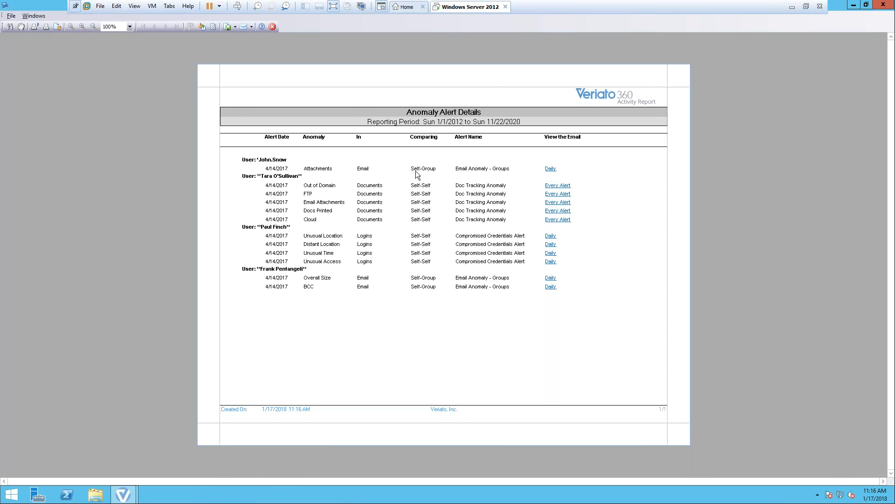
mouse_move(612, 253)
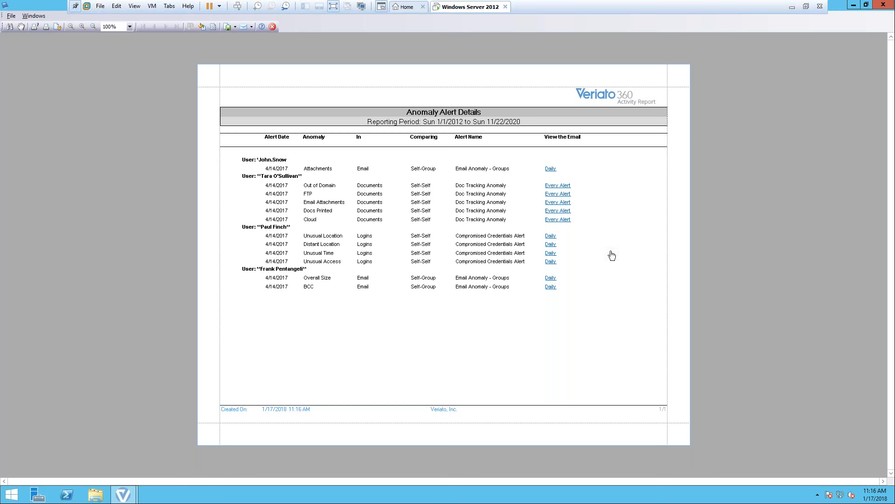
mouse_move(550, 239)
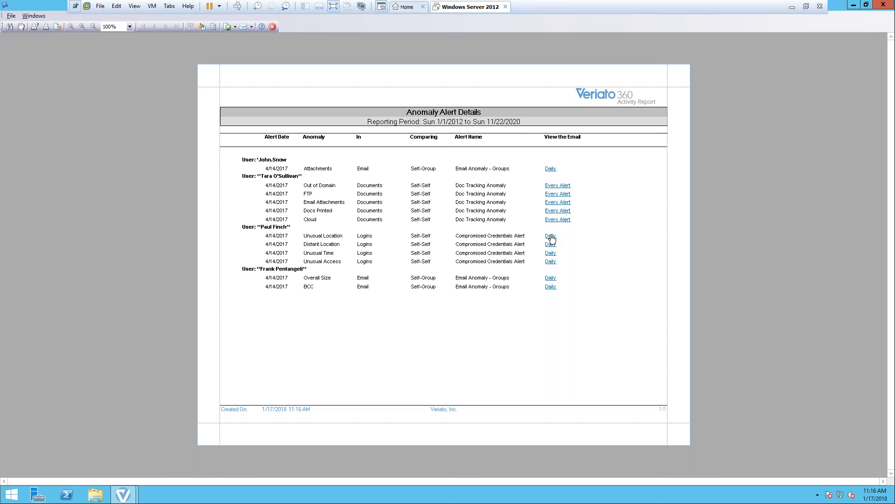
click(549, 236)
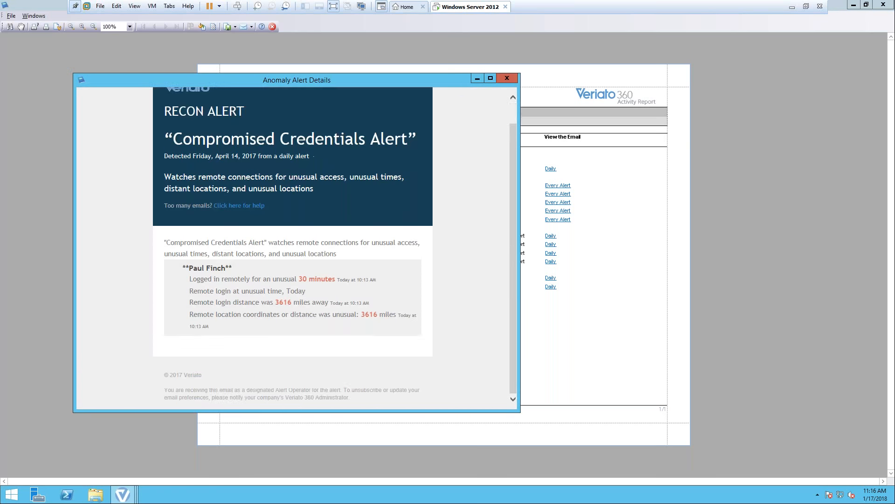
scroll(up, 3)
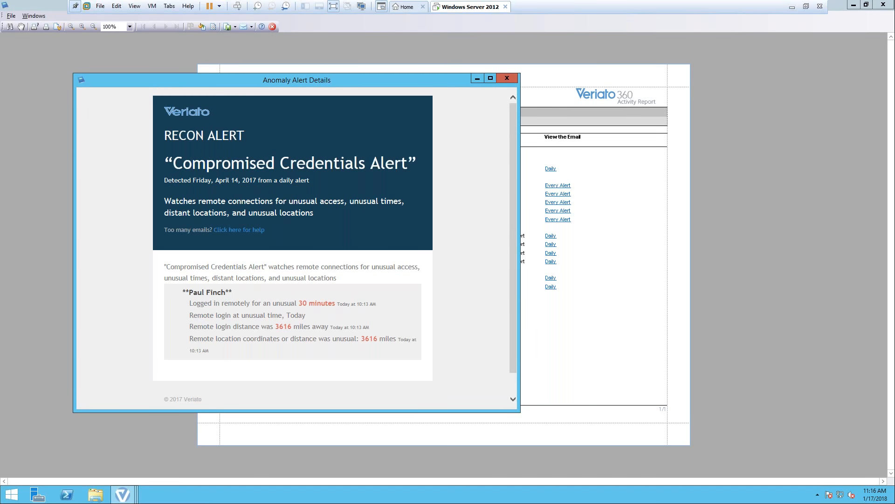
mouse_move(384, 309)
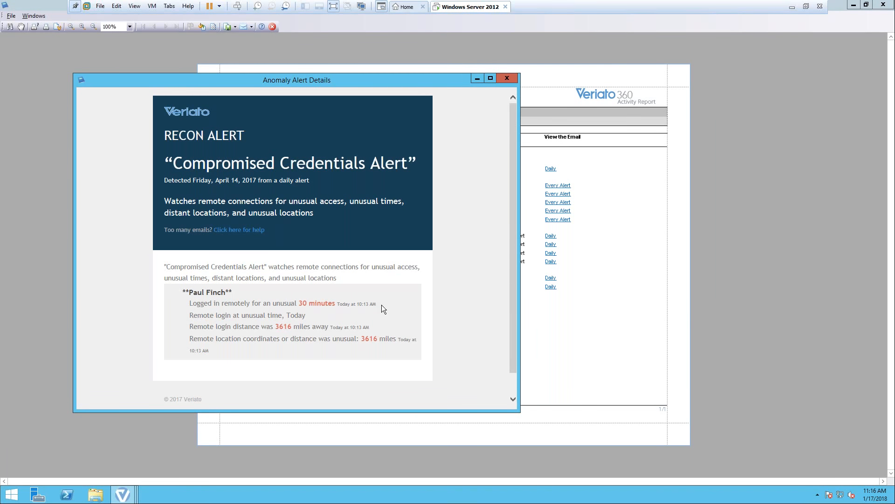
mouse_move(431, 217)
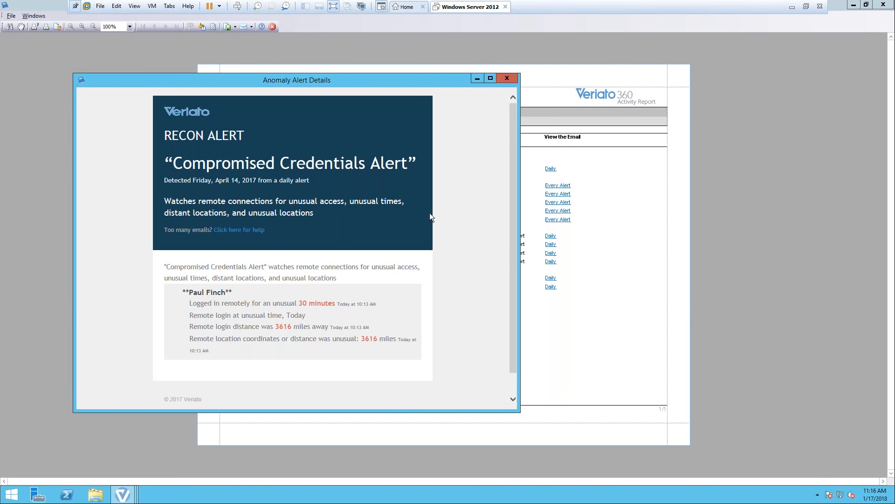
mouse_move(505, 78)
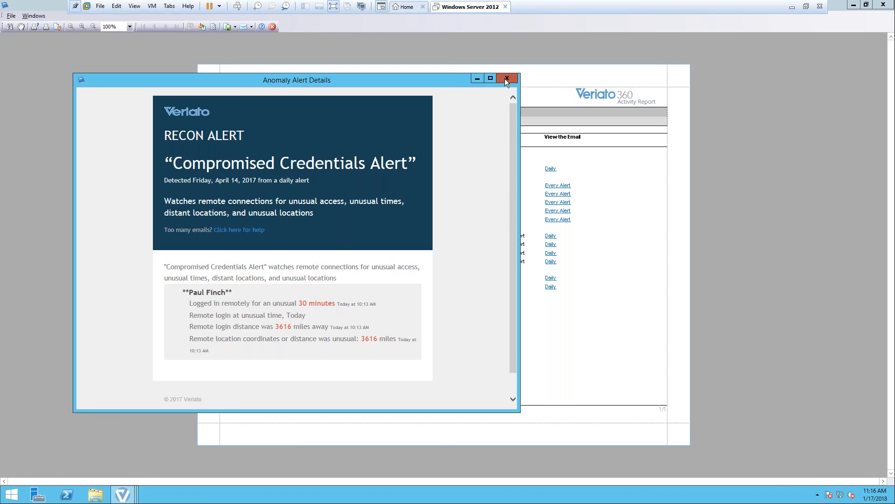
click(504, 78)
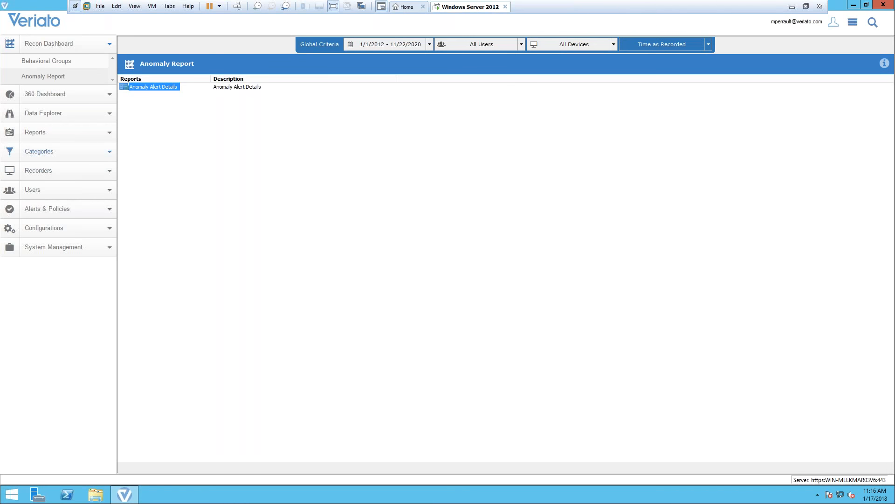
Show the Behavioral Groups view with six groups, group 1 mostly Salesforce users from Sales
click(47, 60)
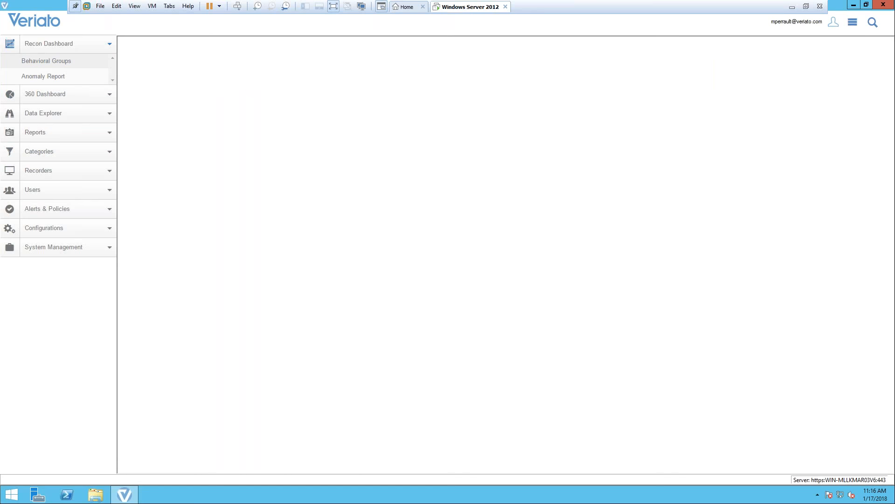
click(47, 61)
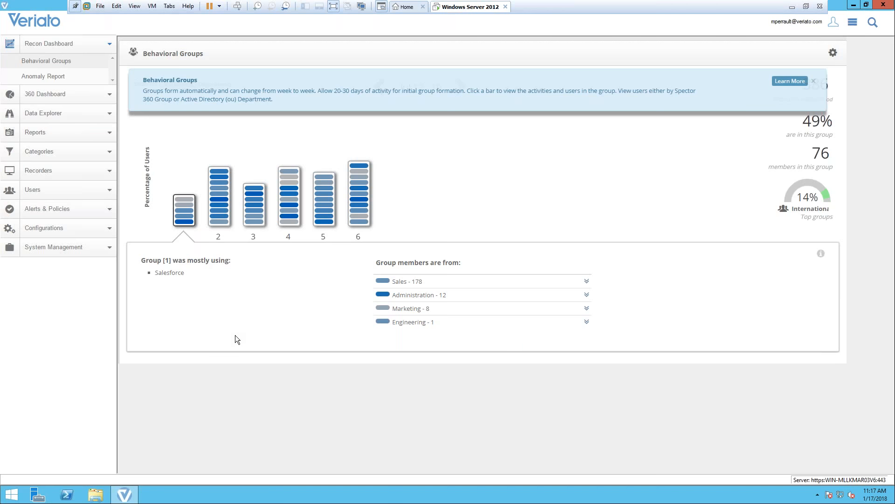
mouse_move(237, 333)
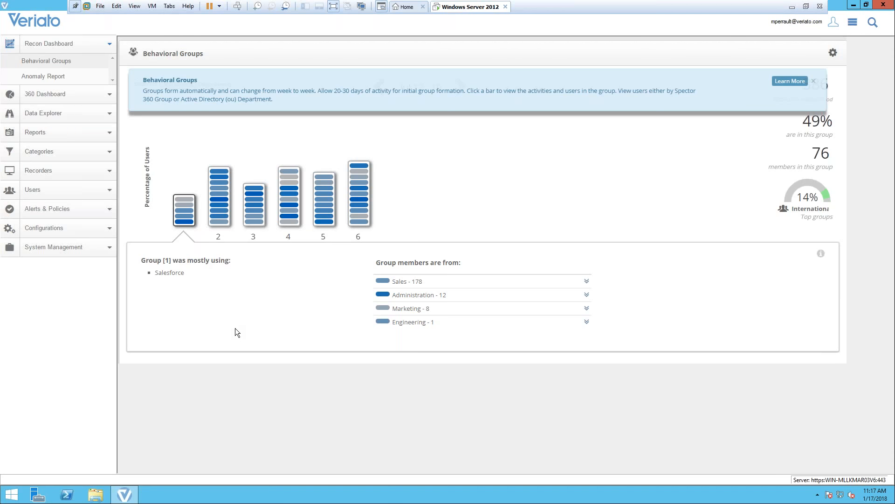
mouse_move(243, 370)
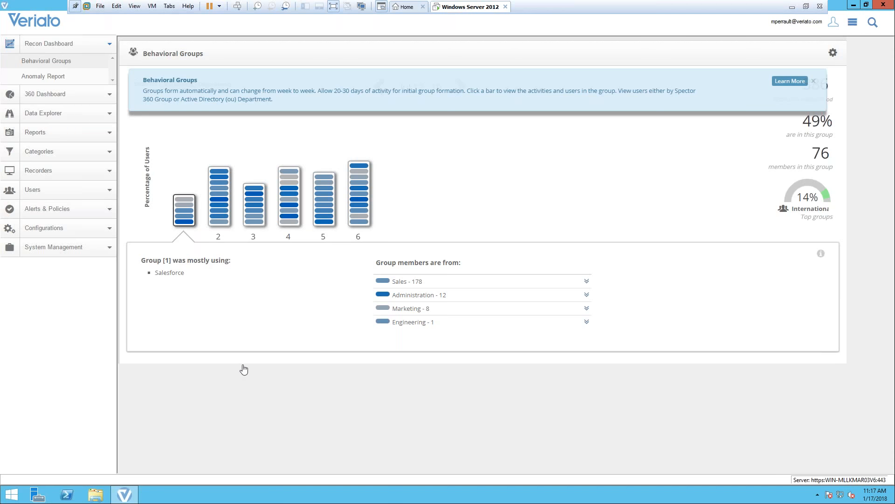
mouse_move(108, 190)
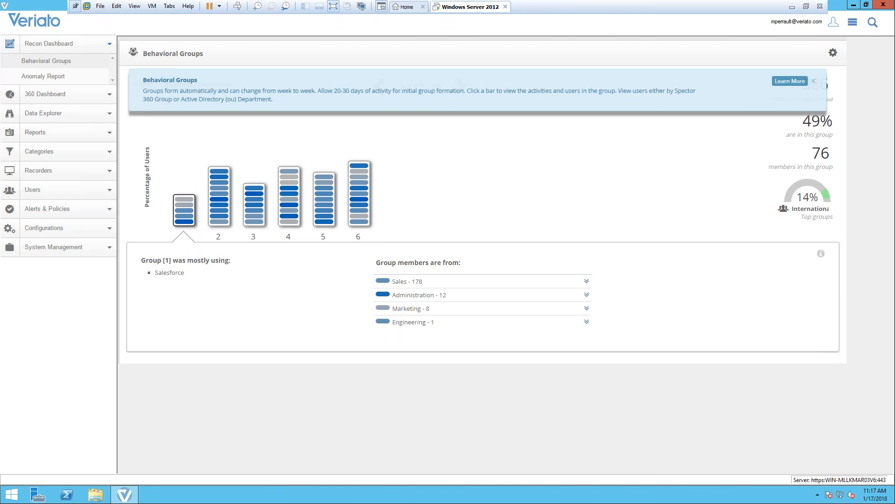
mouse_move(141, 313)
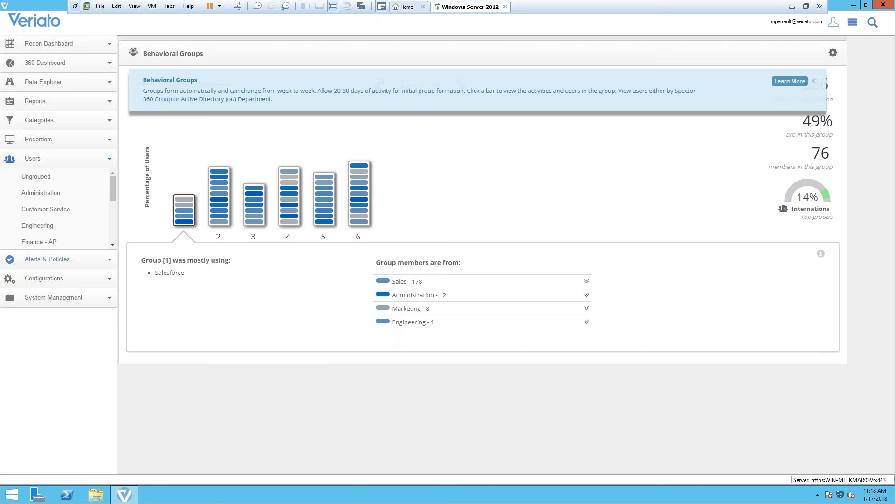
mouse_move(110, 161)
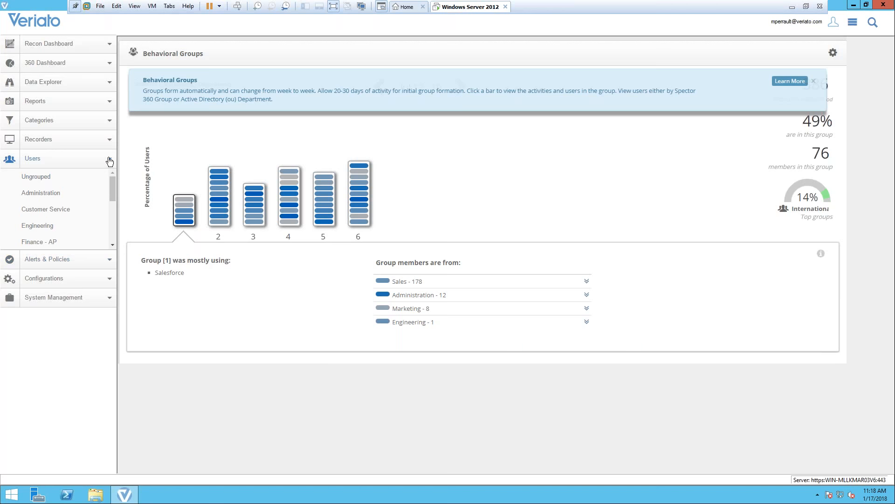
Show the Recording Policies list with default Windows, Mac, Android and department policies
click(47, 177)
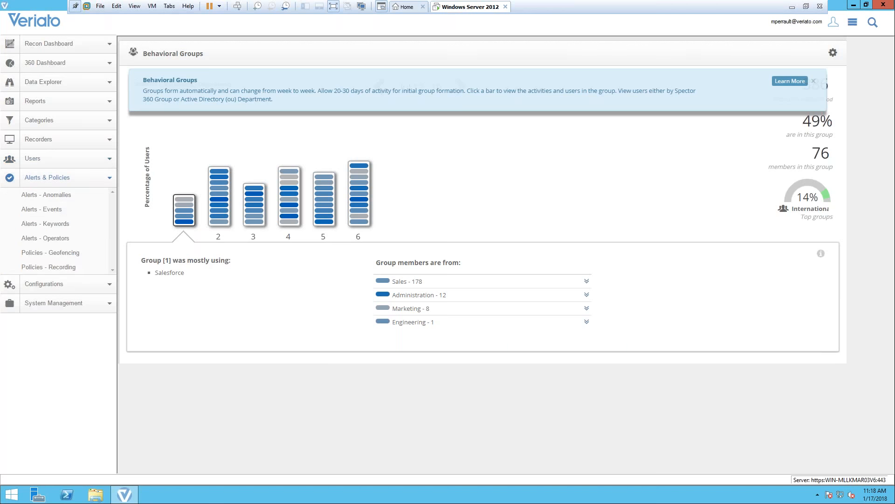
mouse_move(72, 276)
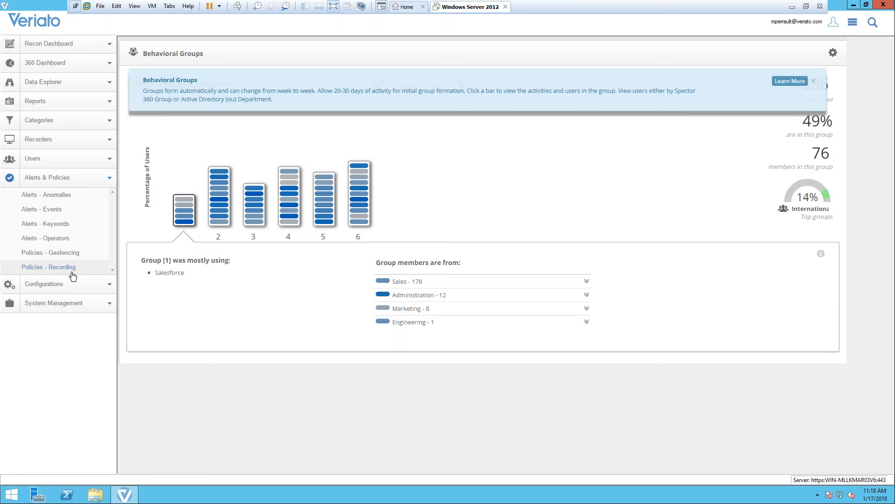
click(48, 267)
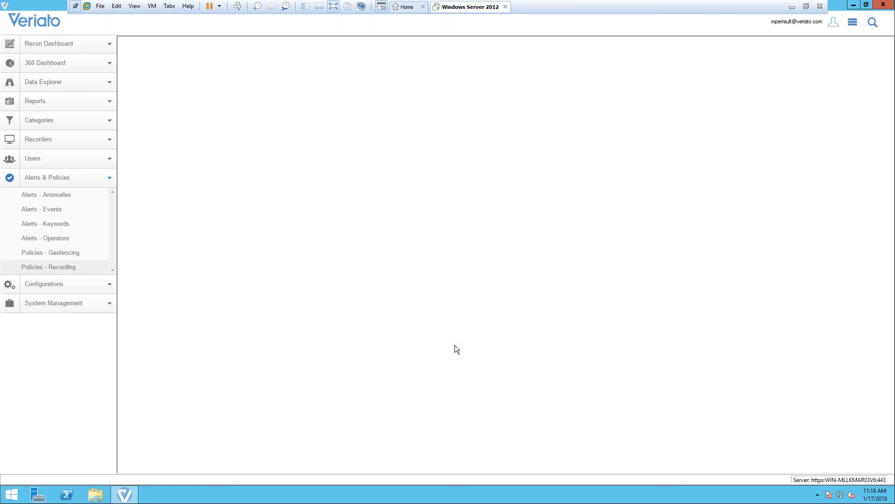
click(49, 266)
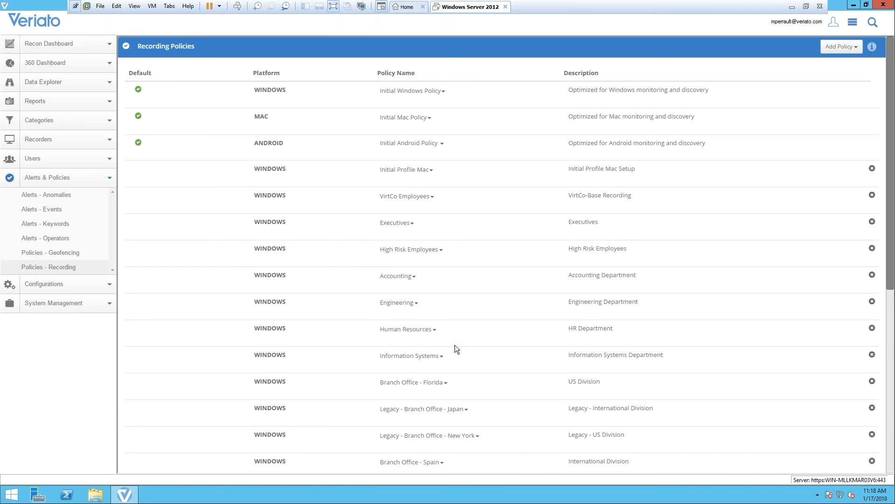